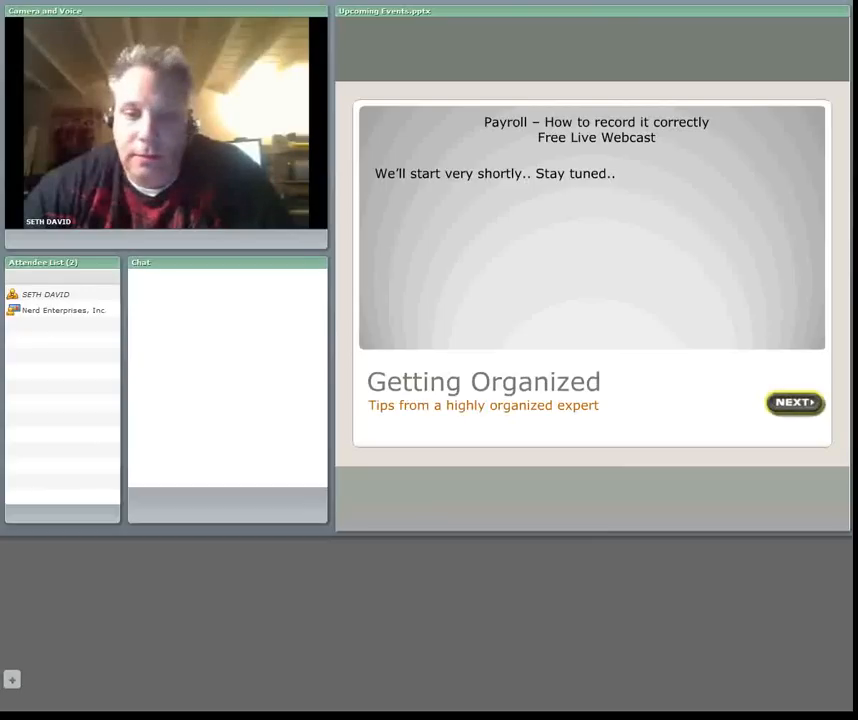
# Advance the Adobe Connect slides to the Planning 2010 Excel webinar announcement
pyautogui.click(794, 402)
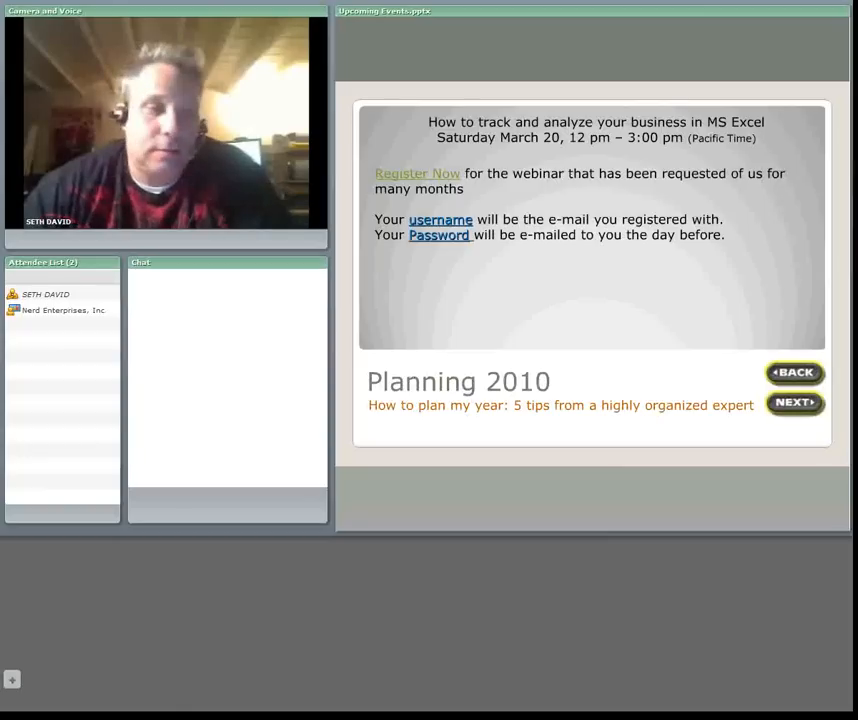
pyautogui.click(794, 402)
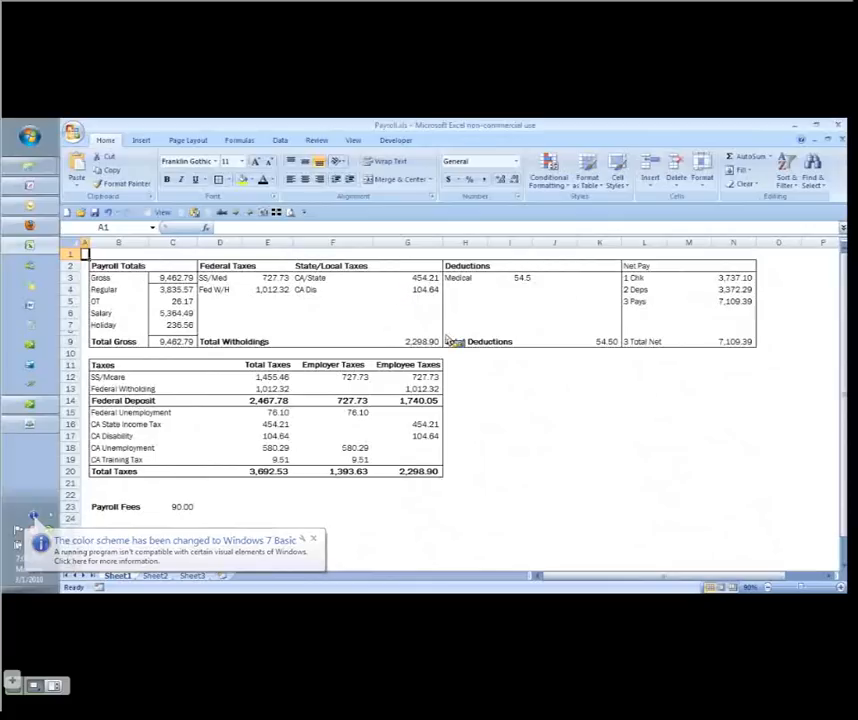
# Dismiss the color scheme notice and highlight cells N9, E20 and C23 in yellow
pyautogui.click(465, 365)
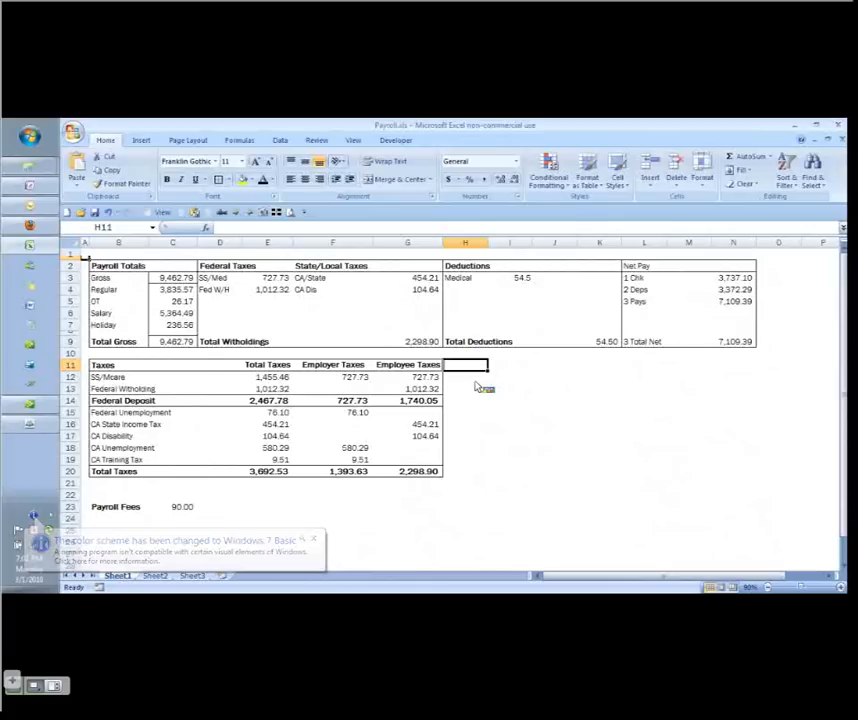
pyautogui.click(465, 388)
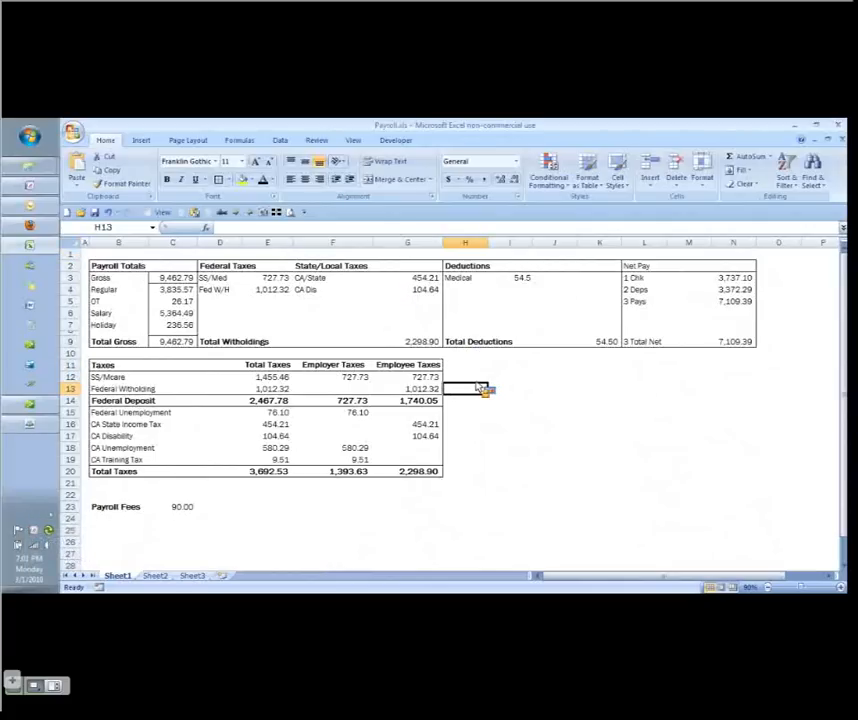
pyautogui.moveTo(527, 435)
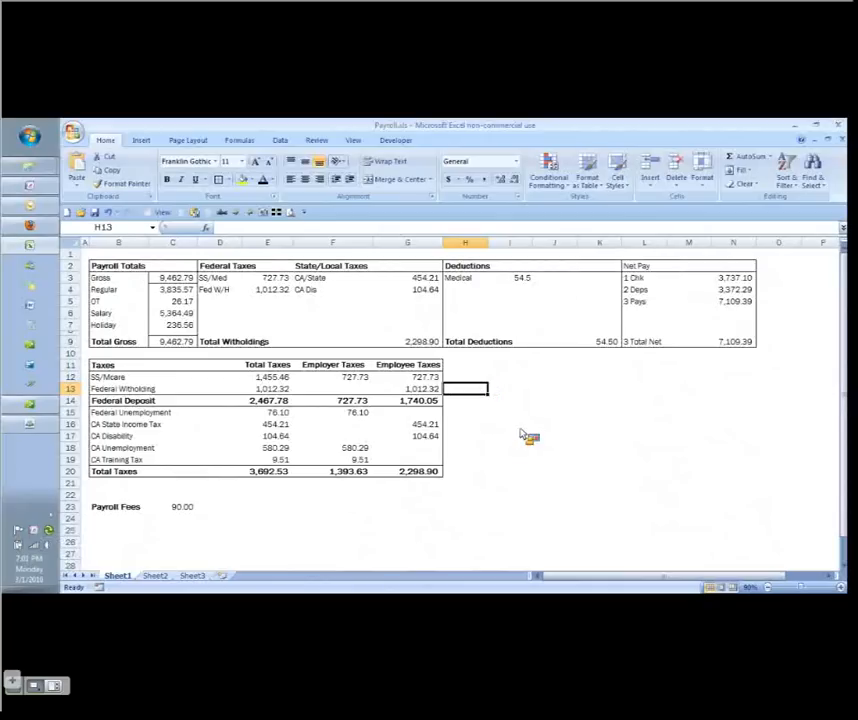
pyautogui.moveTo(666, 380)
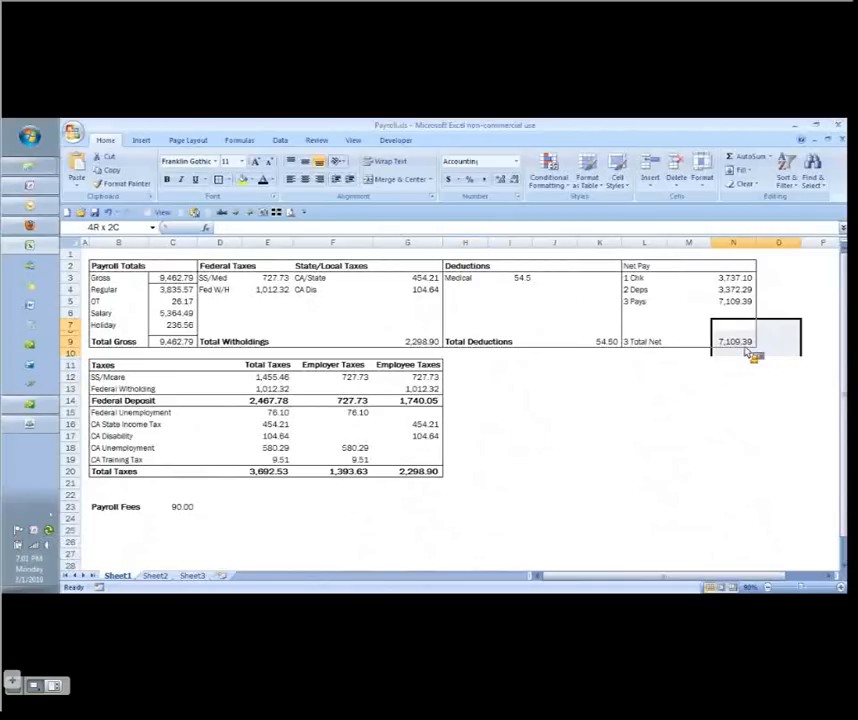
pyautogui.click(733, 341)
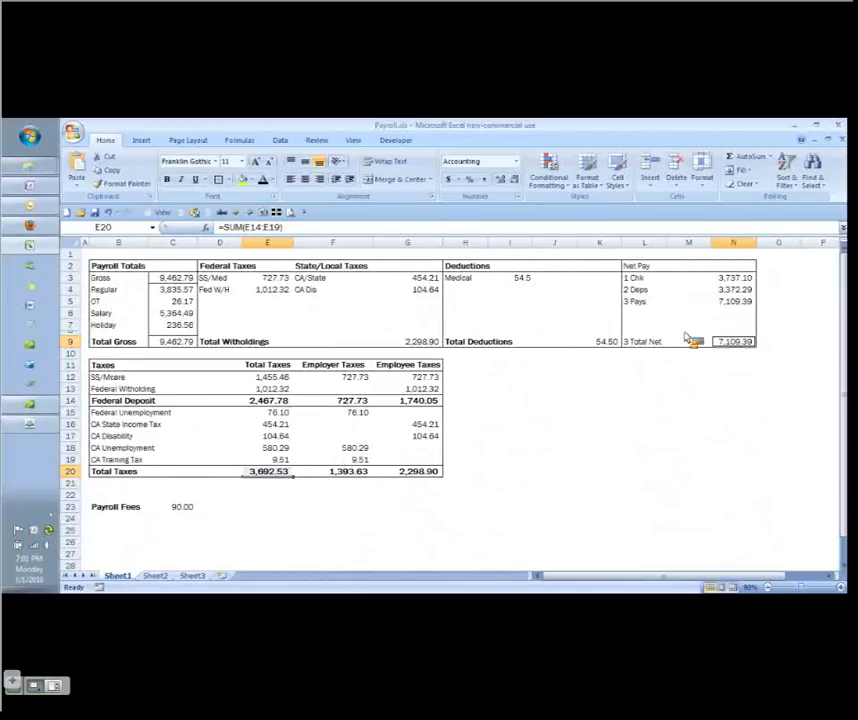
pyautogui.click(252, 180)
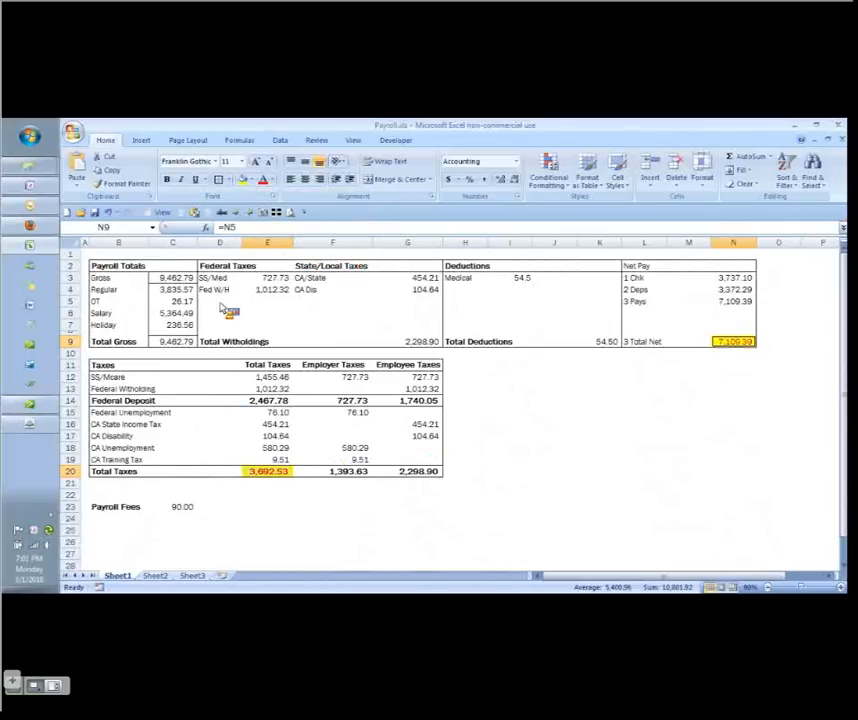
pyautogui.click(172, 506)
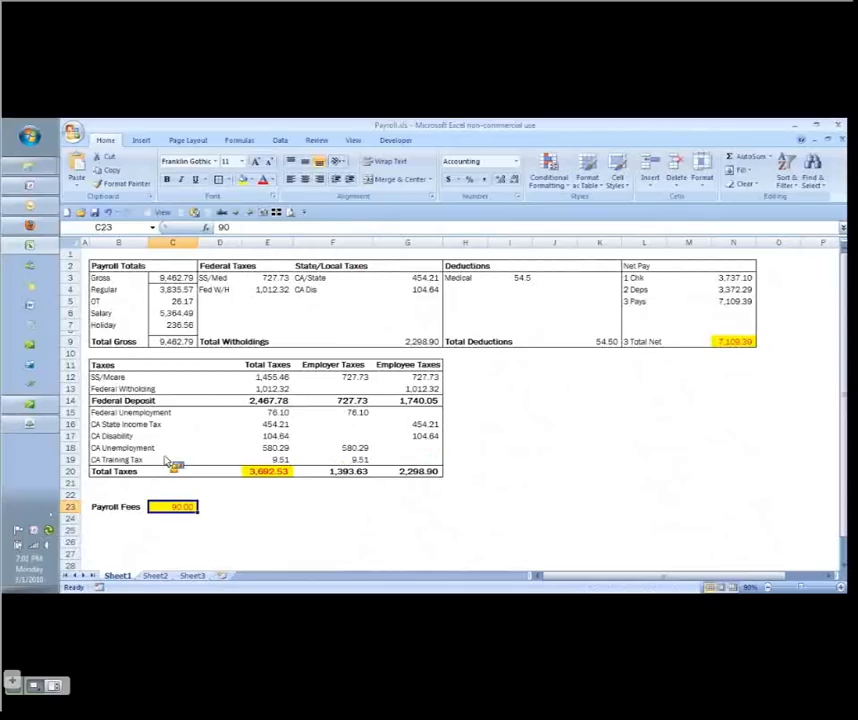
pyautogui.moveTo(205, 364)
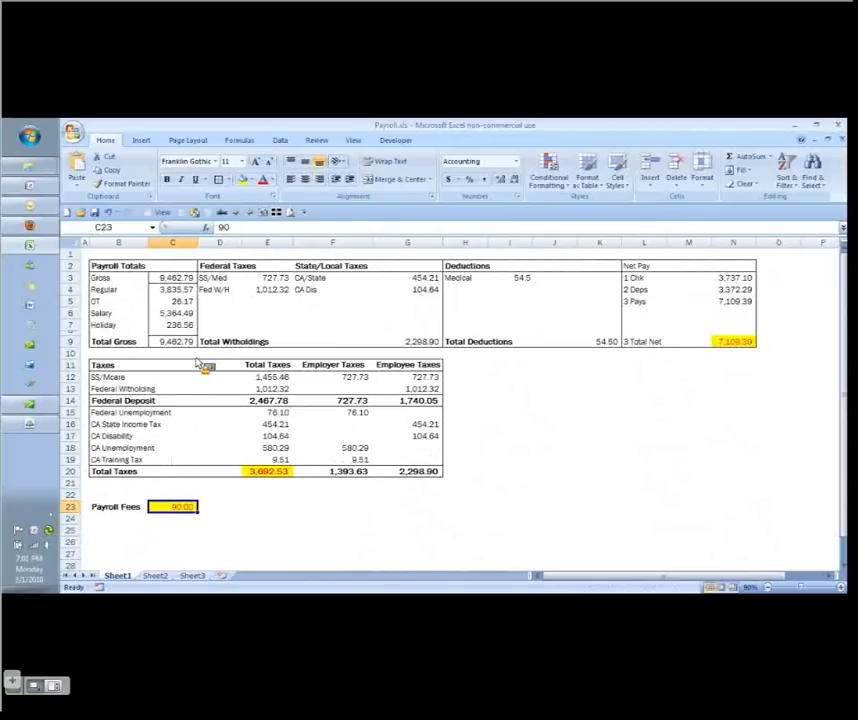
pyautogui.moveTo(735, 367)
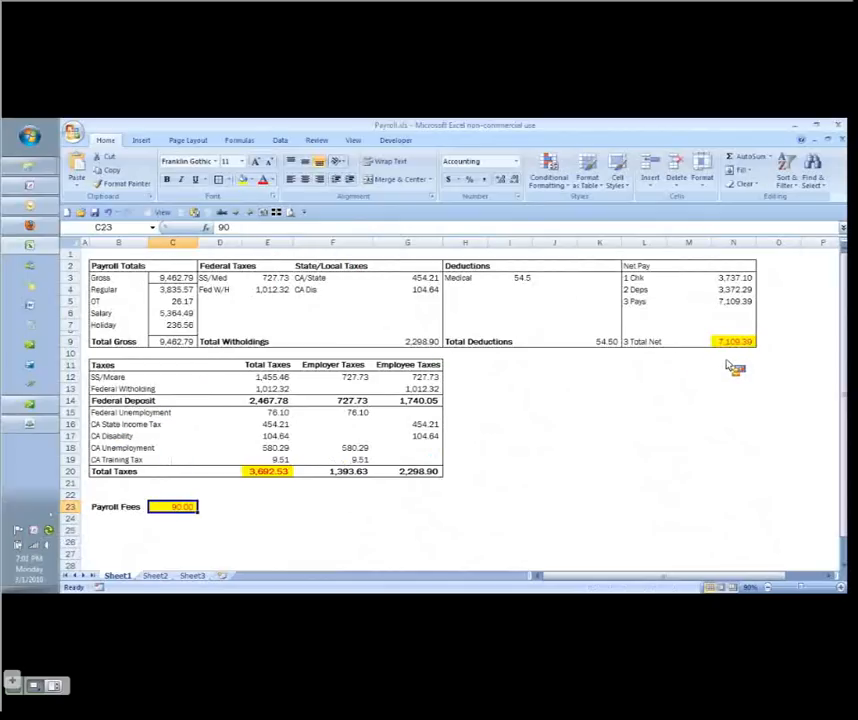
# Inspect the Total Net and Total Taxes cells to show how their formulas sum
pyautogui.click(733, 341)
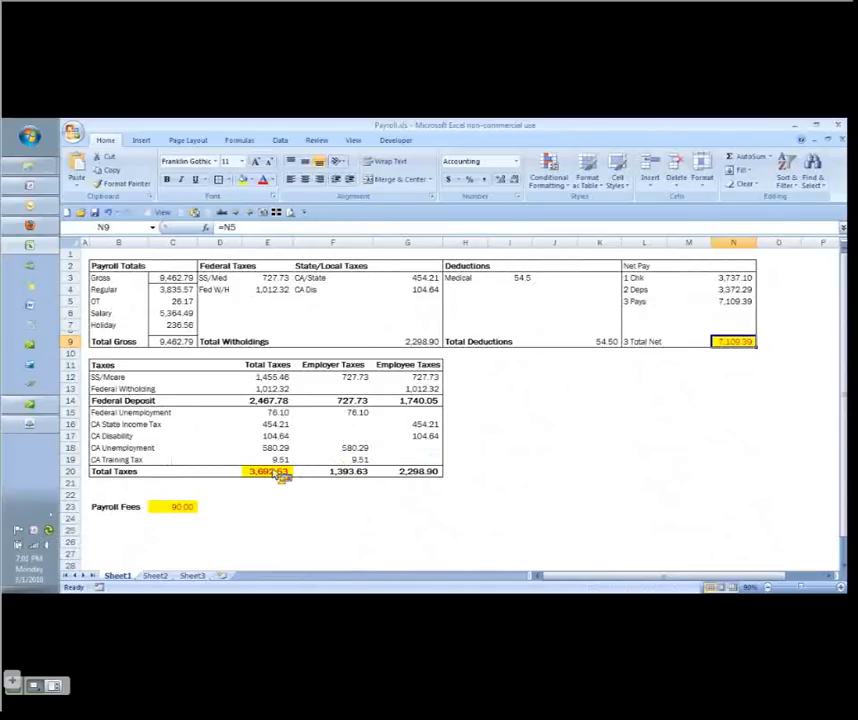
pyautogui.click(267, 483)
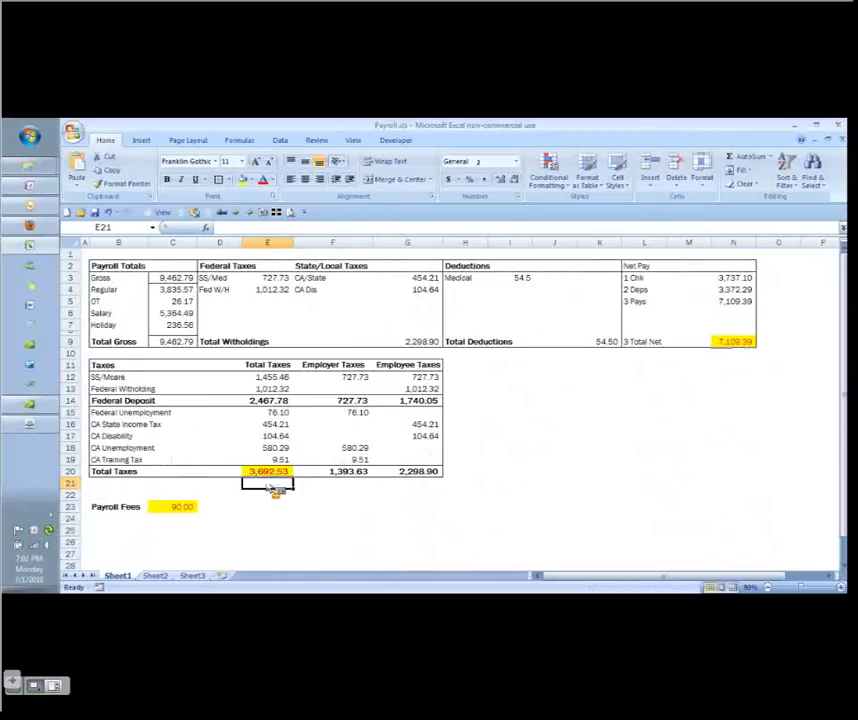
pyautogui.click(267, 494)
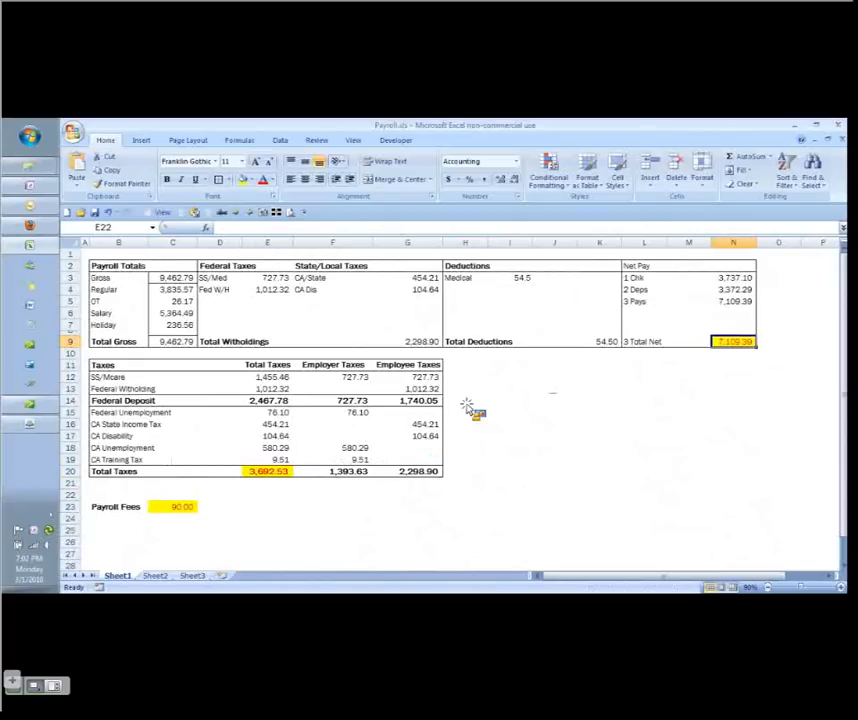
pyautogui.click(267, 471)
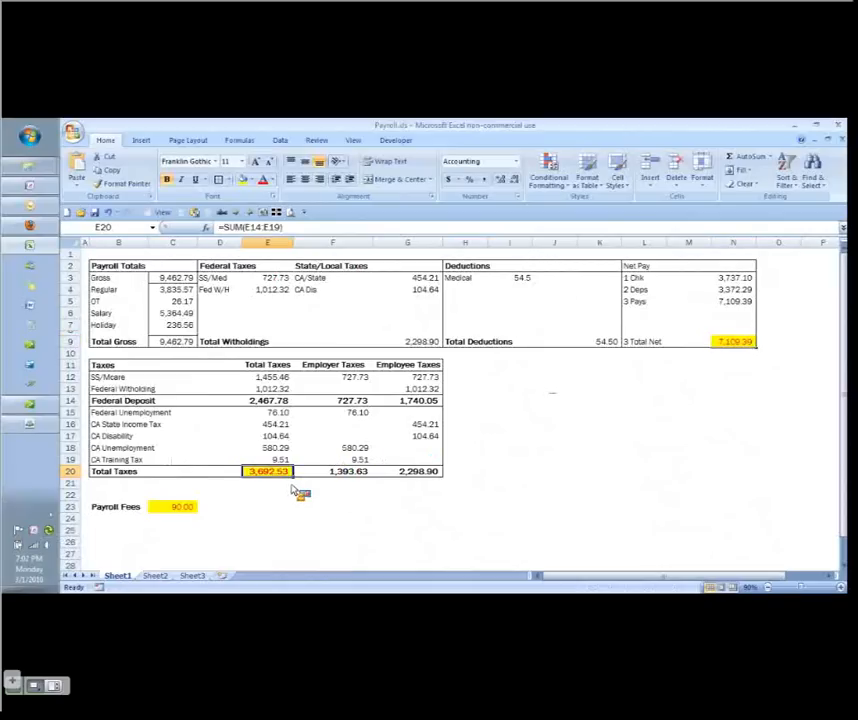
pyautogui.moveTo(300, 488)
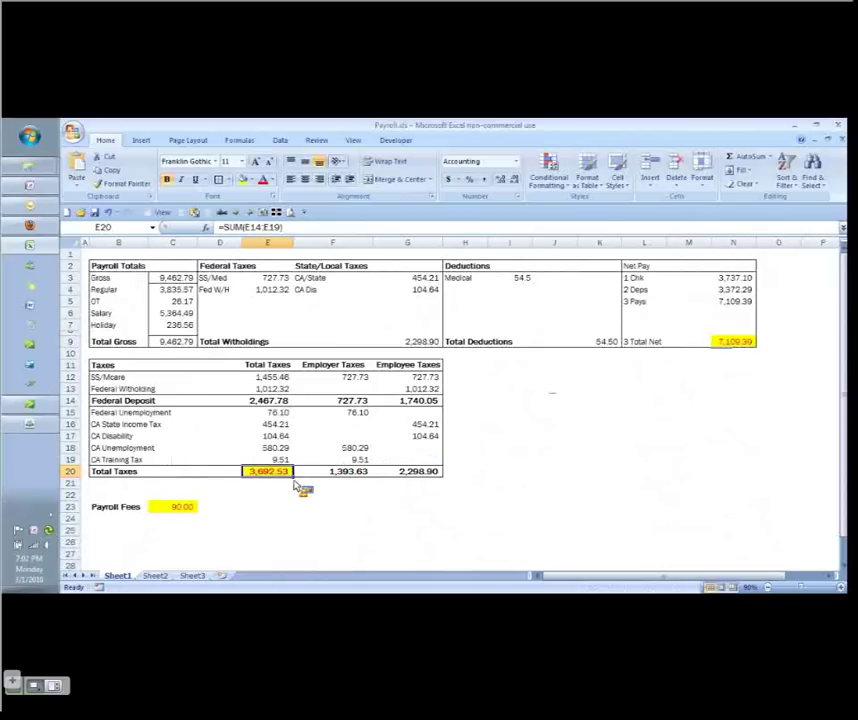
pyautogui.moveTo(270, 500)
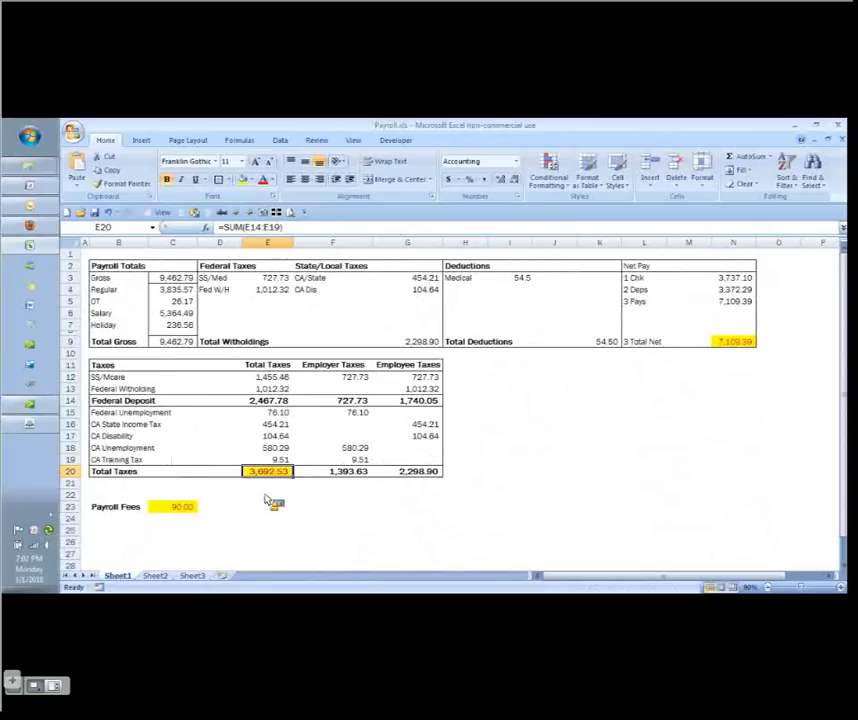
pyautogui.click(267, 494)
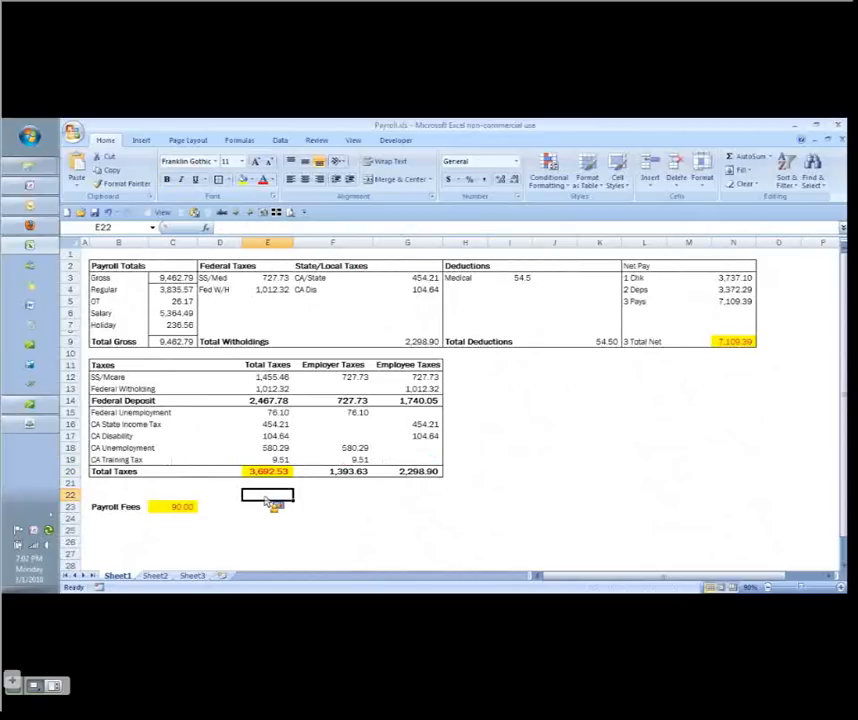
pyautogui.click(267, 471)
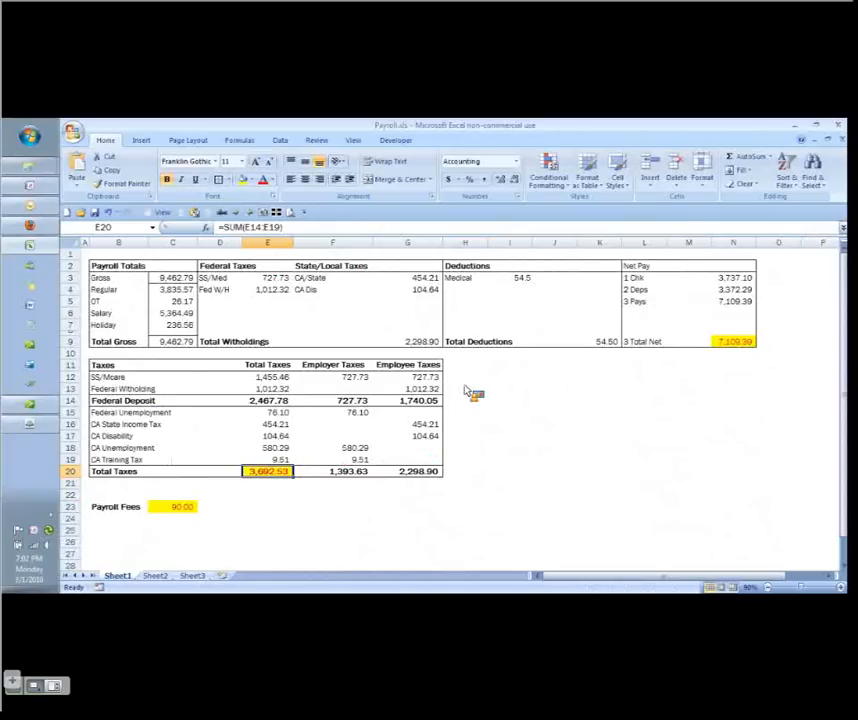
pyautogui.click(733, 341)
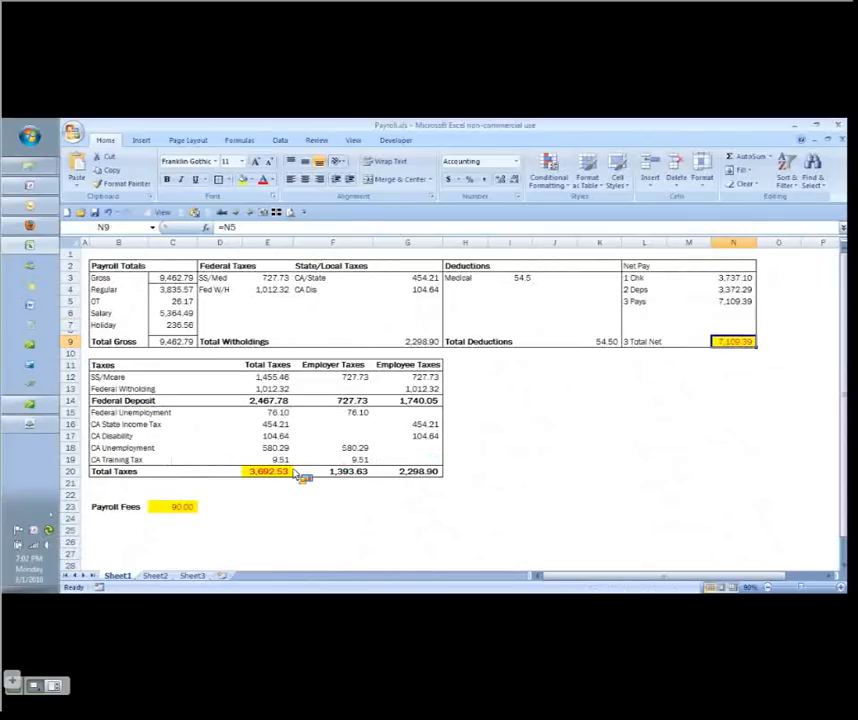
pyautogui.click(267, 471)
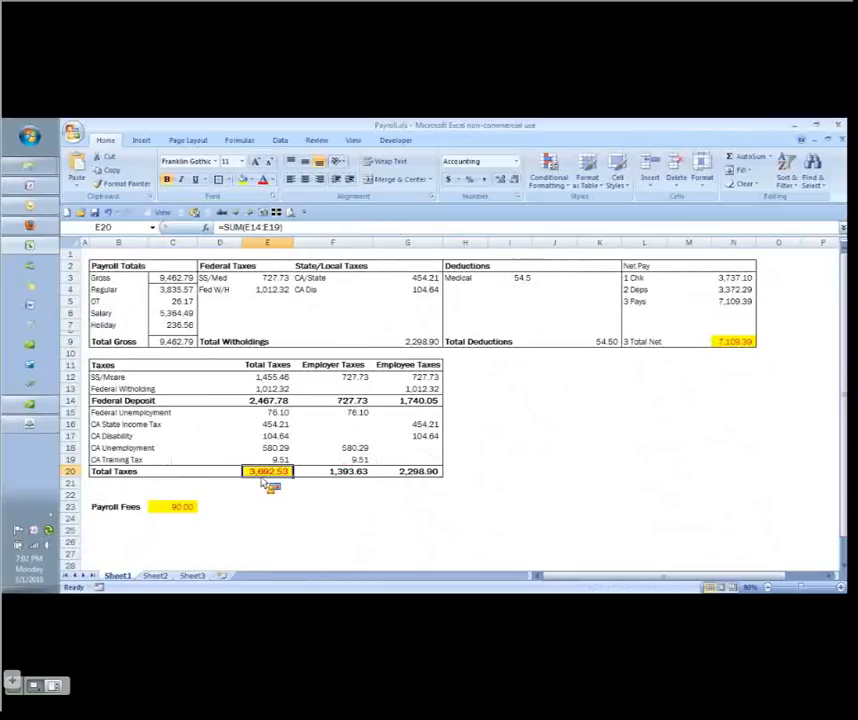
pyautogui.click(268, 494)
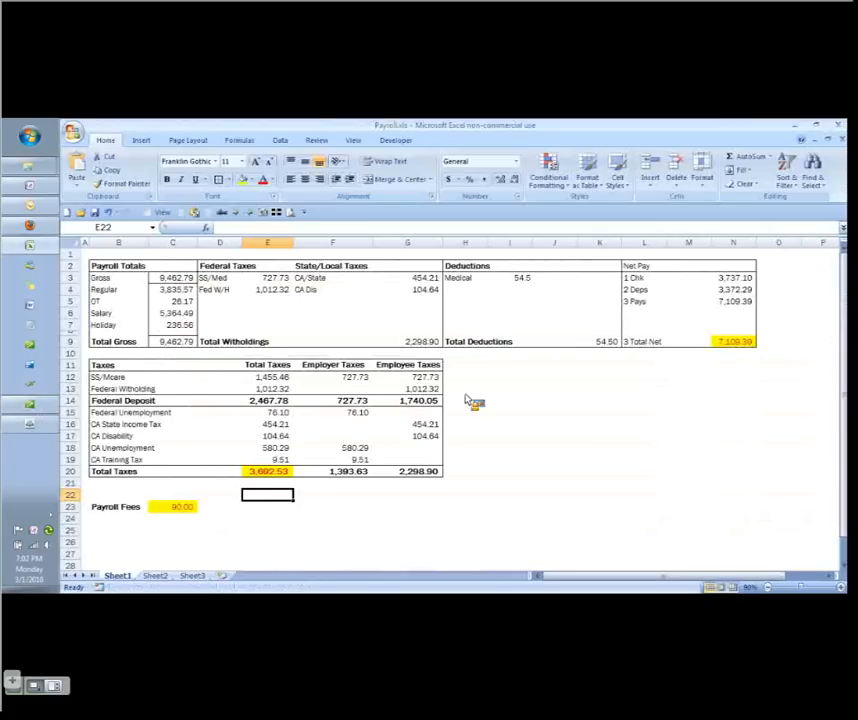
pyautogui.moveTo(779, 361)
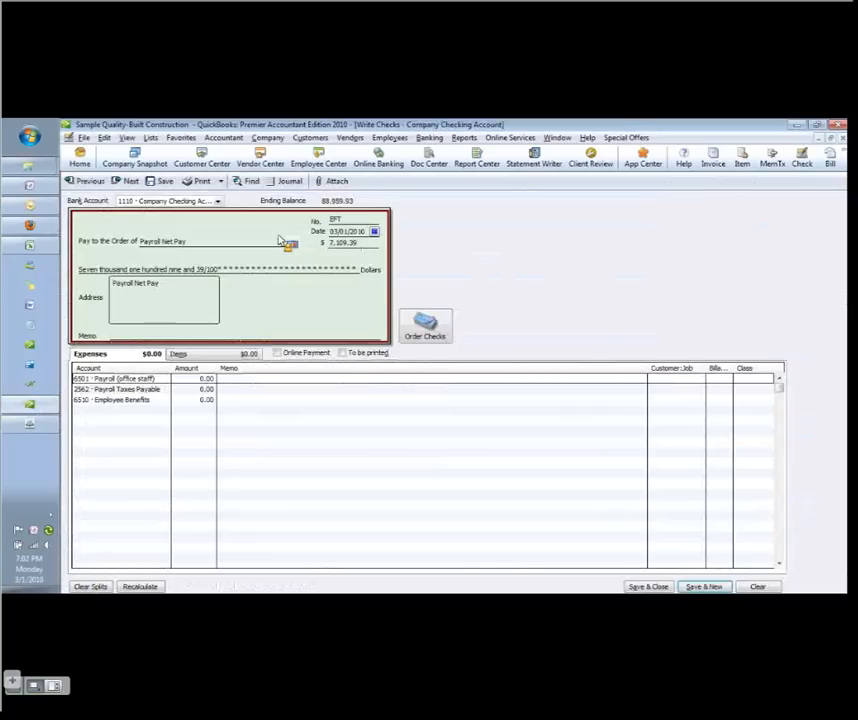
# Place the cursor in the Payroll office staff line amount on the 7,109.39 check
pyautogui.click(206, 378)
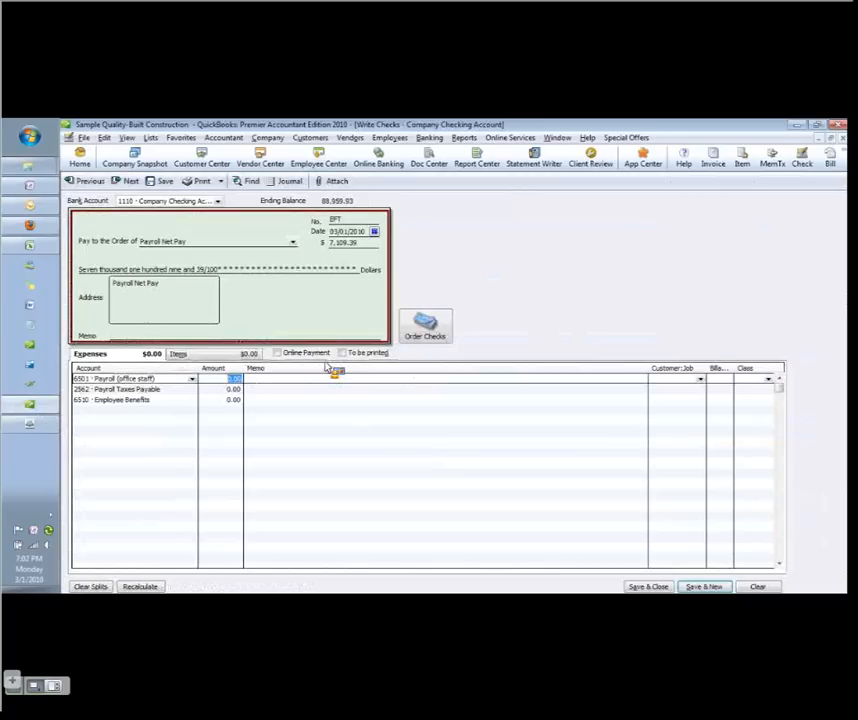
pyautogui.moveTo(265, 385)
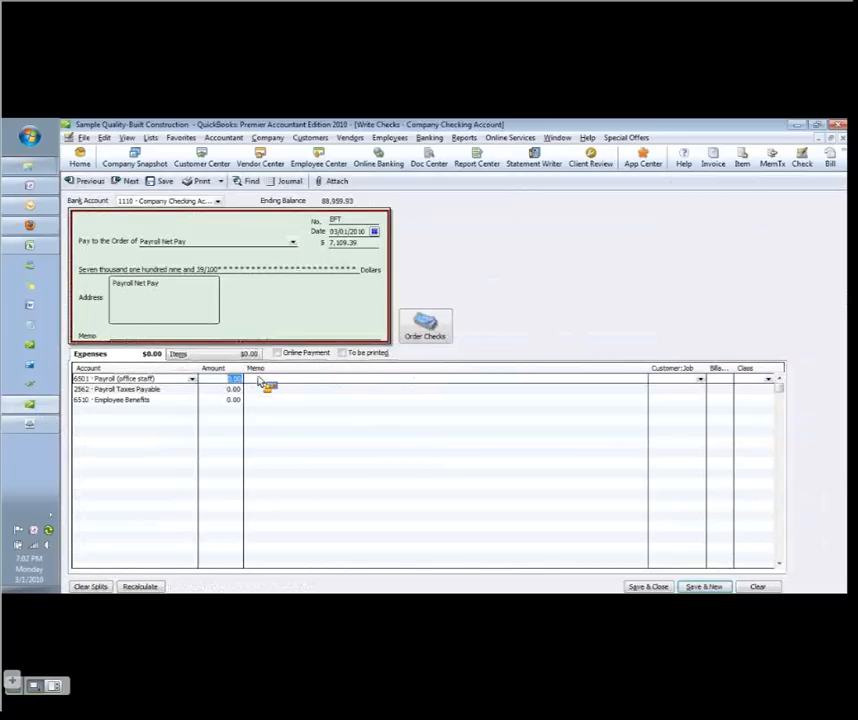
pyautogui.moveTo(217, 290)
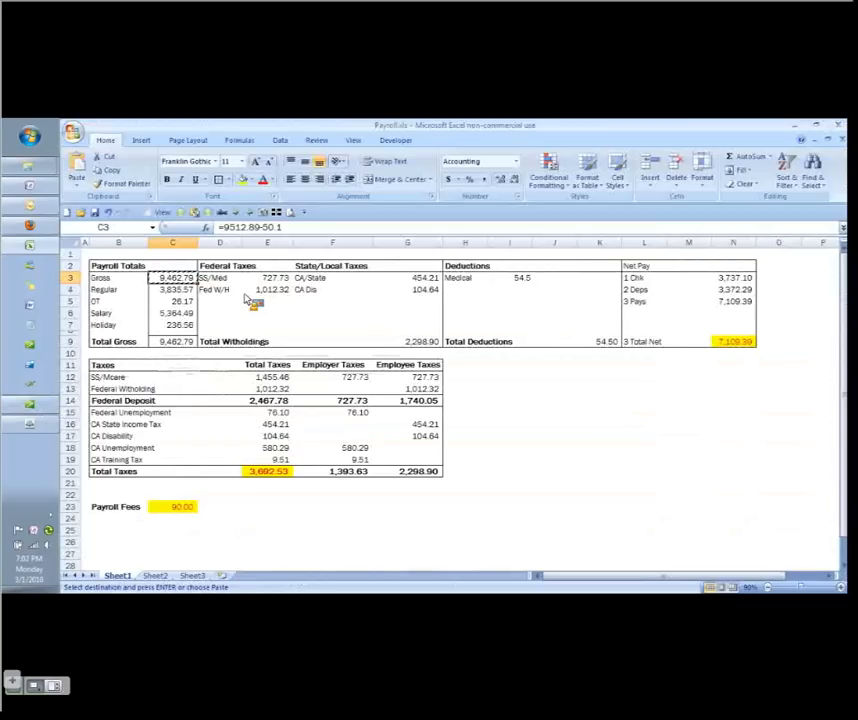
pyautogui.moveTo(470, 382)
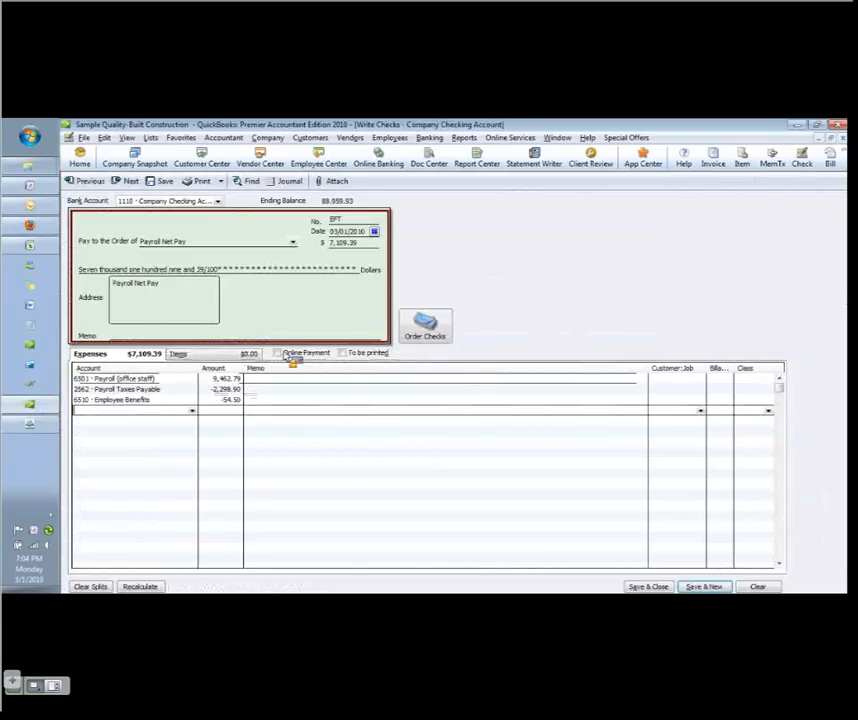
# Save and close the split net pay check, accepting the past-transaction warning
pyautogui.click(115, 378)
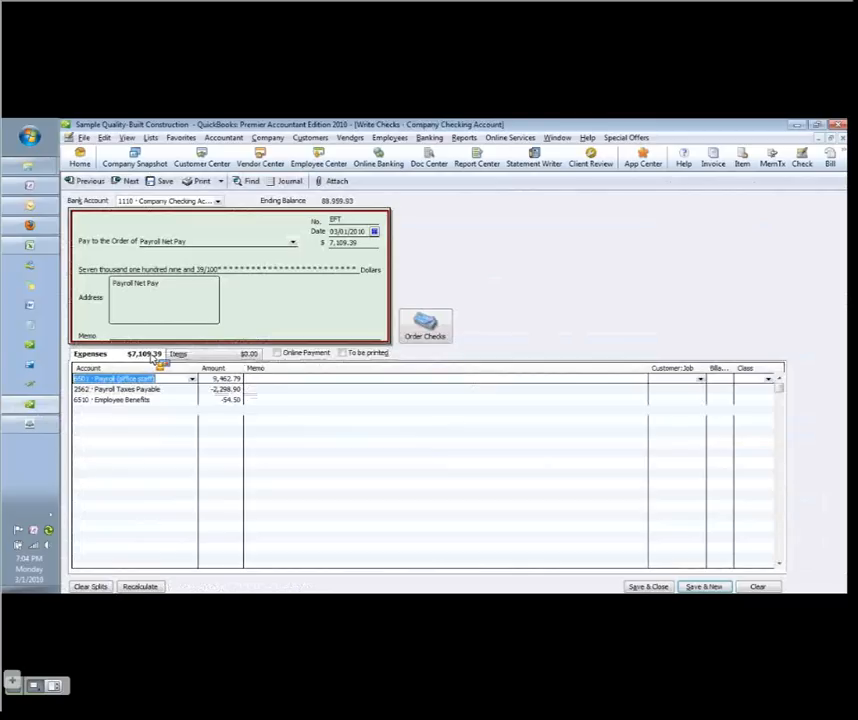
pyautogui.moveTo(370, 262)
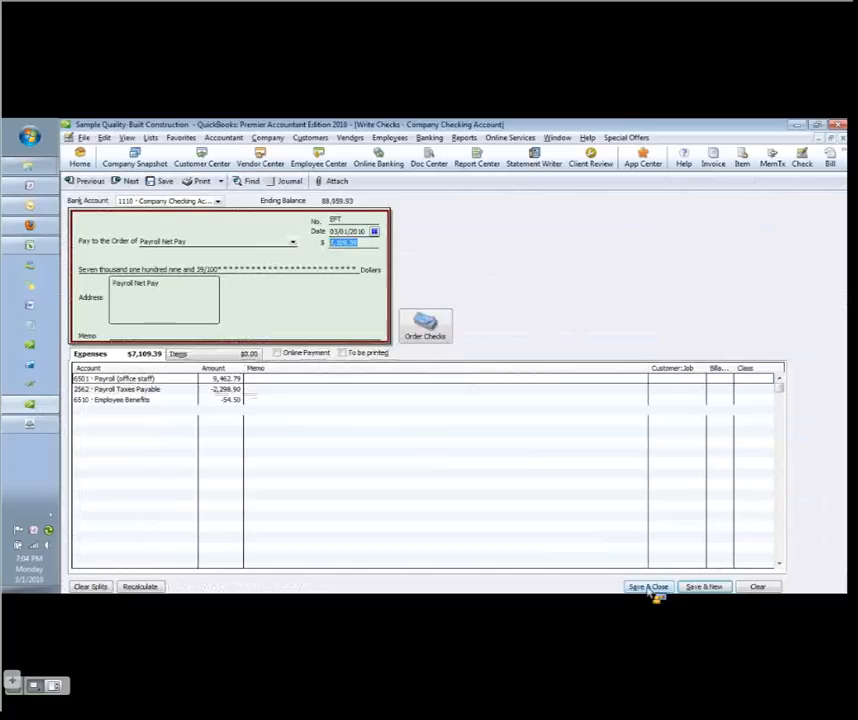
pyautogui.click(648, 586)
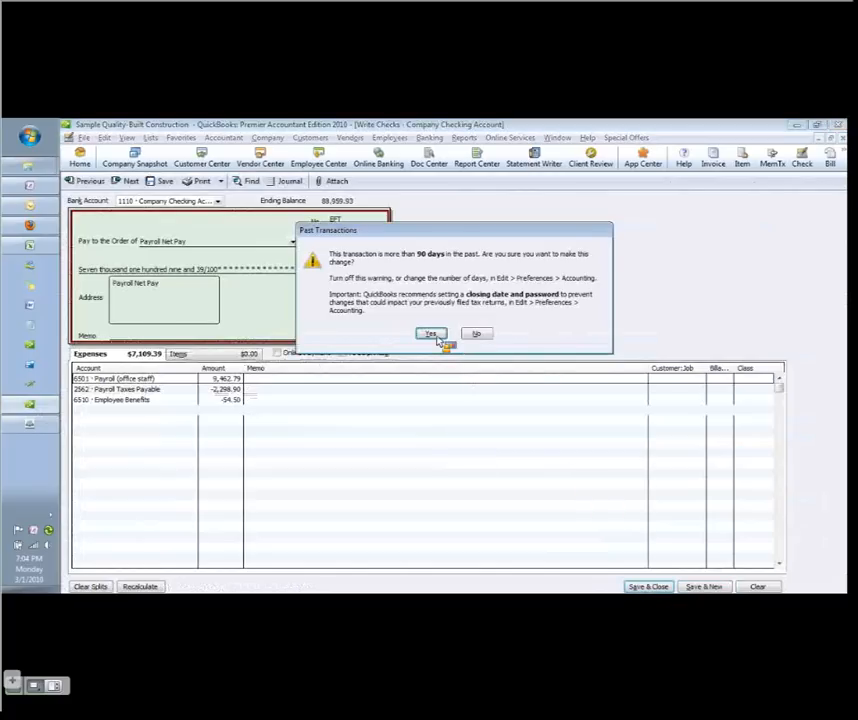
pyautogui.click(431, 333)
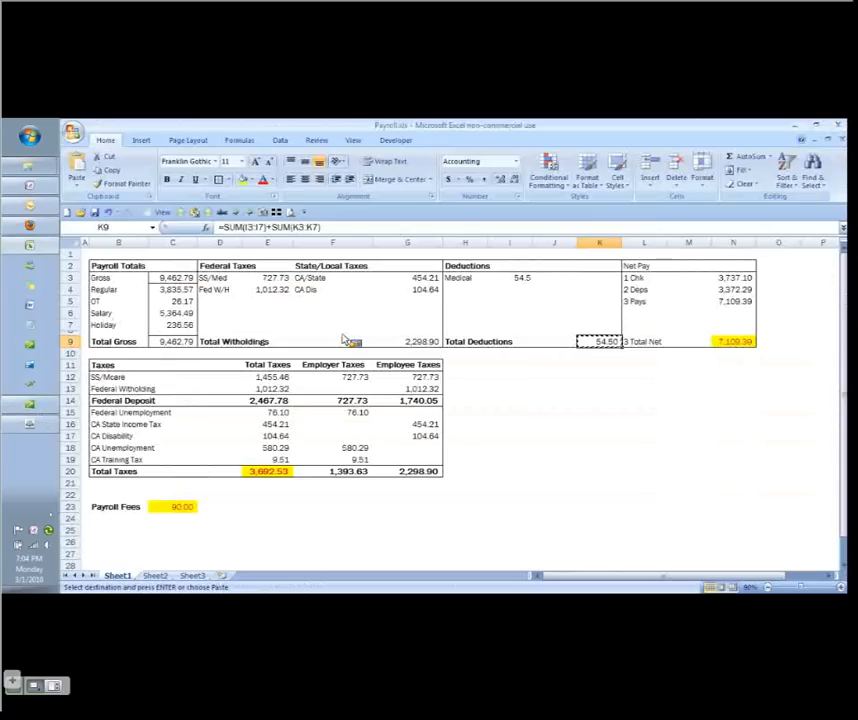
pyautogui.moveTo(425, 372)
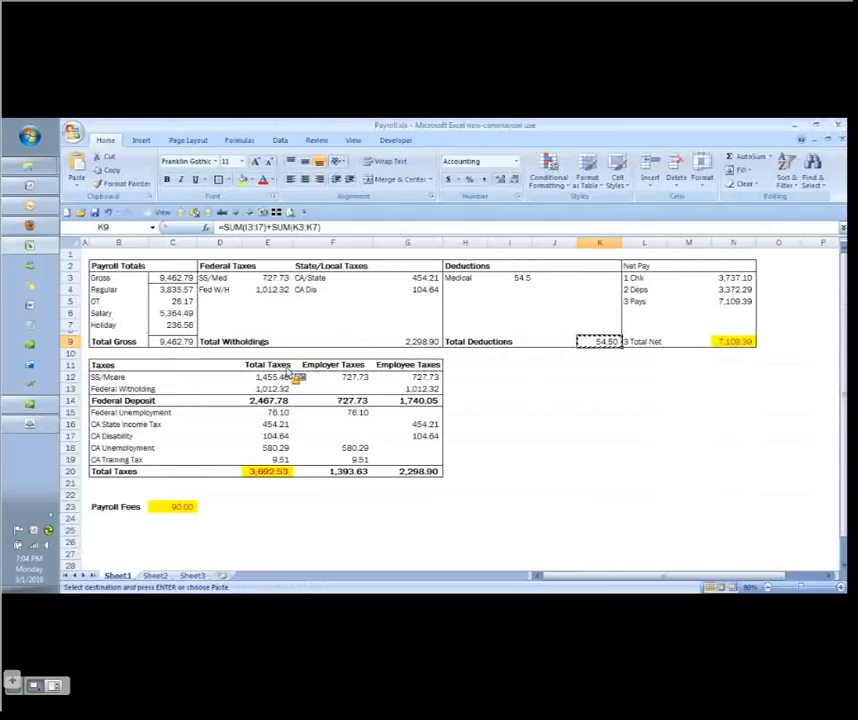
pyautogui.click(267, 364)
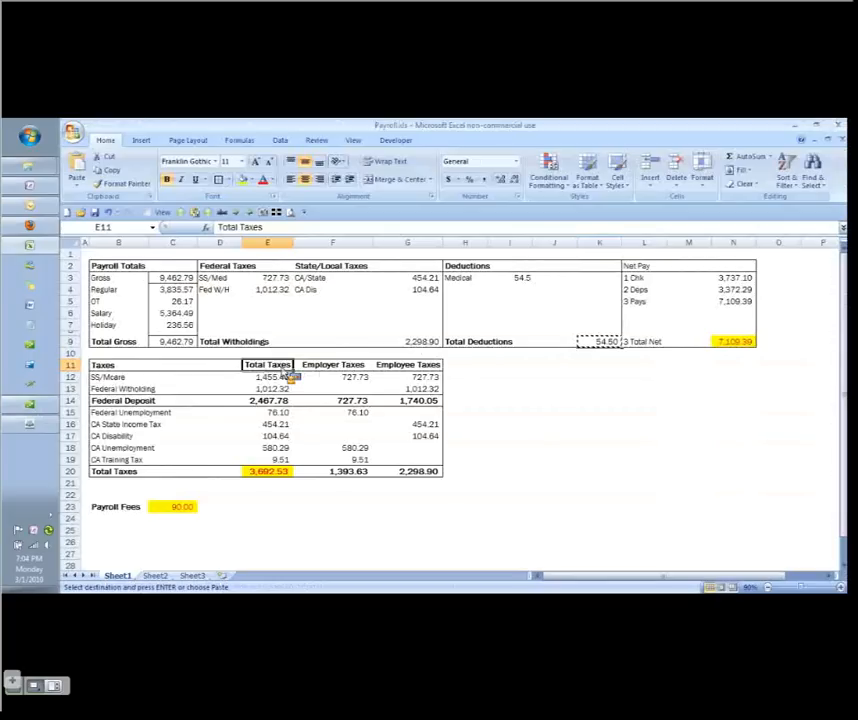
pyautogui.click(332, 364)
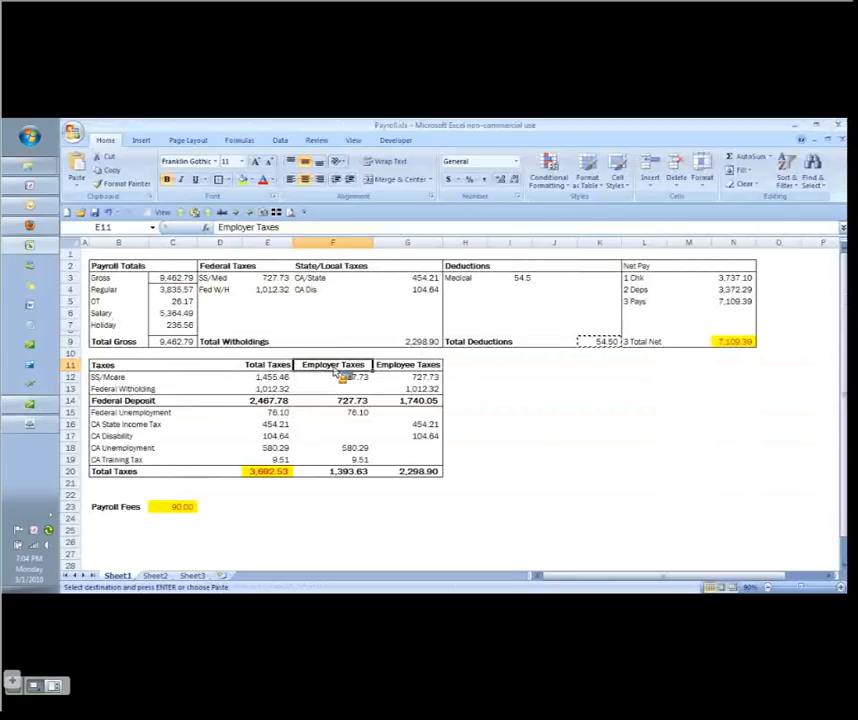
pyautogui.click(408, 364)
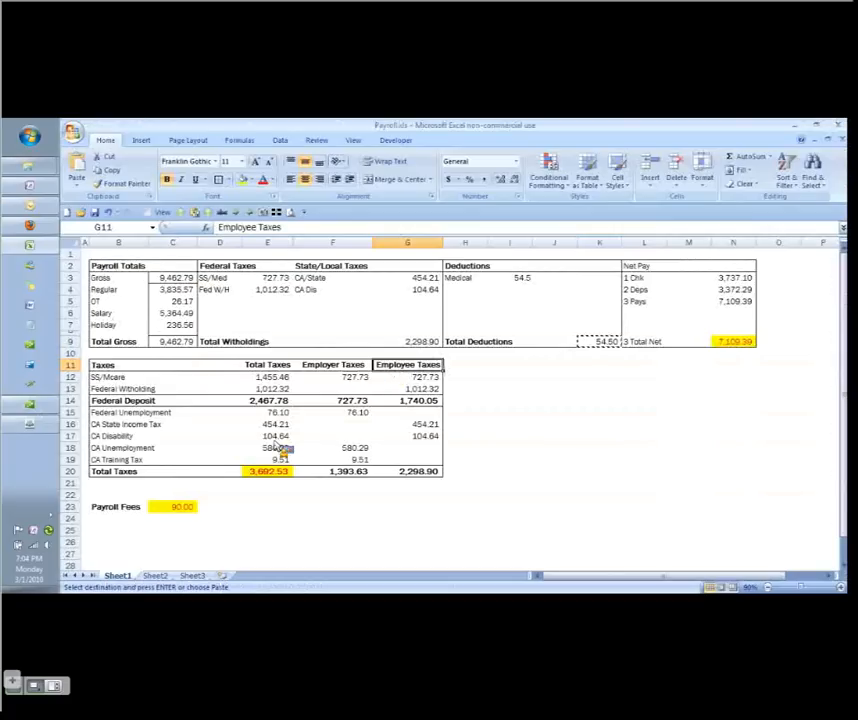
pyautogui.click(268, 471)
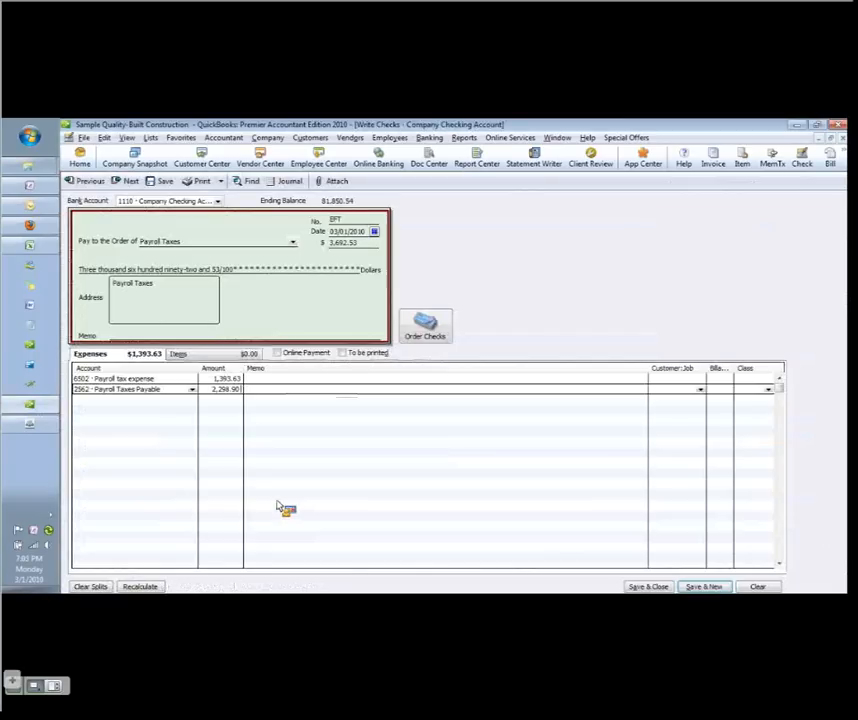
pyautogui.moveTo(268, 452)
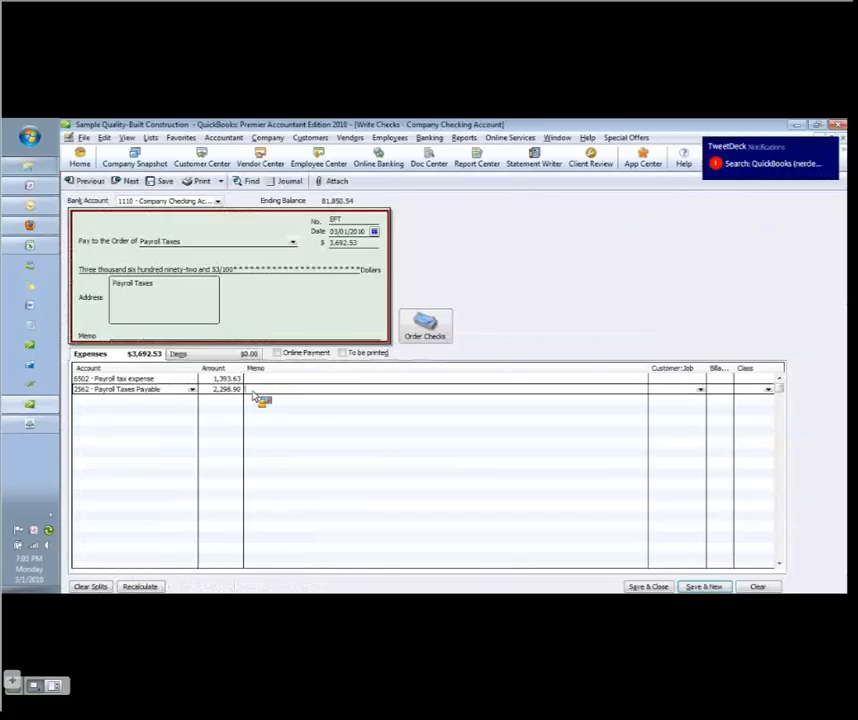
pyautogui.moveTo(293, 410)
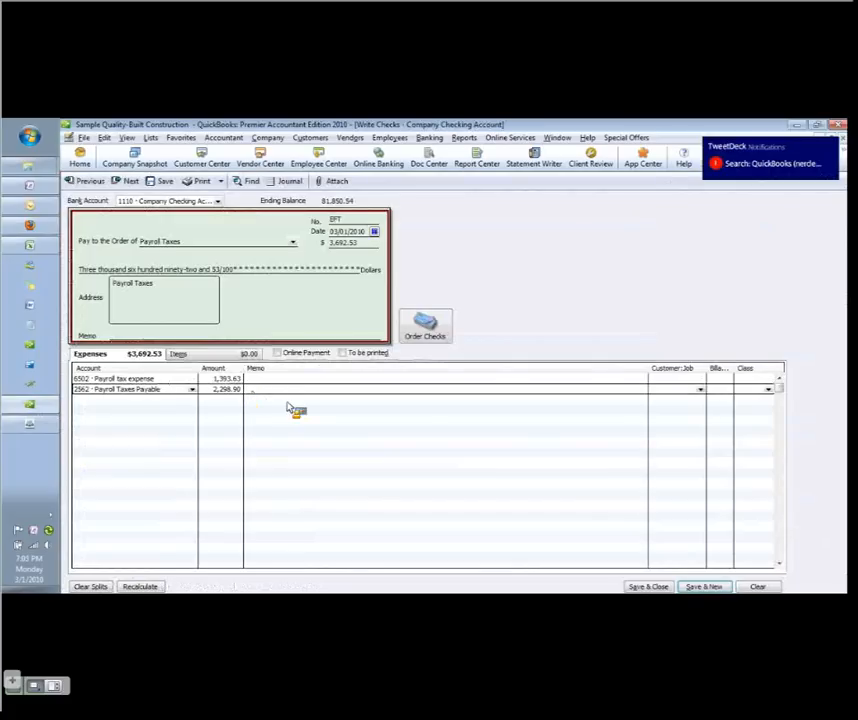
# Save and close the 3,692.53 Payroll Taxes check, prompting the past-transaction warning
pyautogui.click(704, 586)
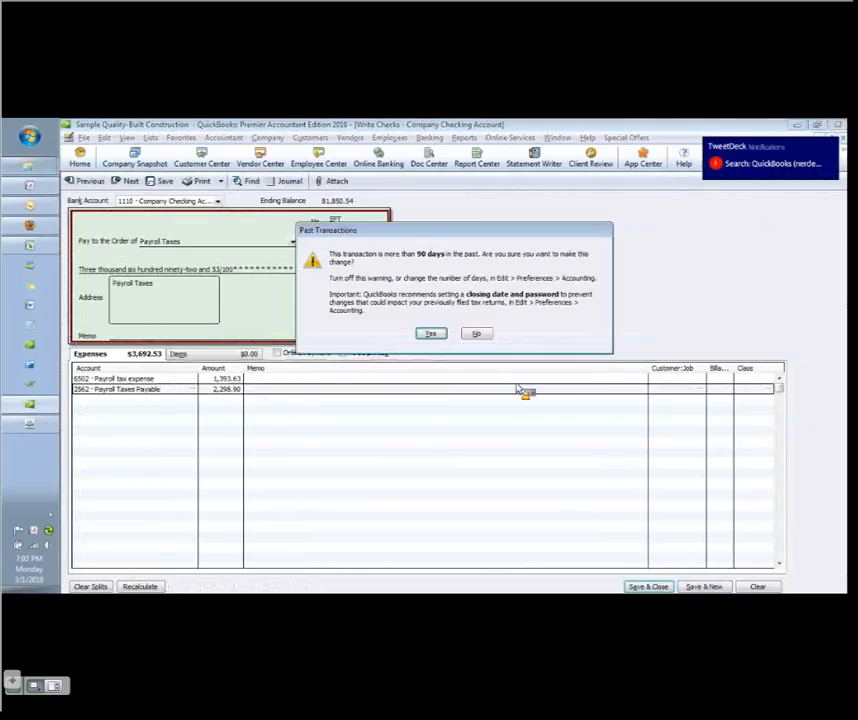
# Accept the 90-day past-transaction warning and double-click in the Chart of Accounts list
pyautogui.click(430, 333)
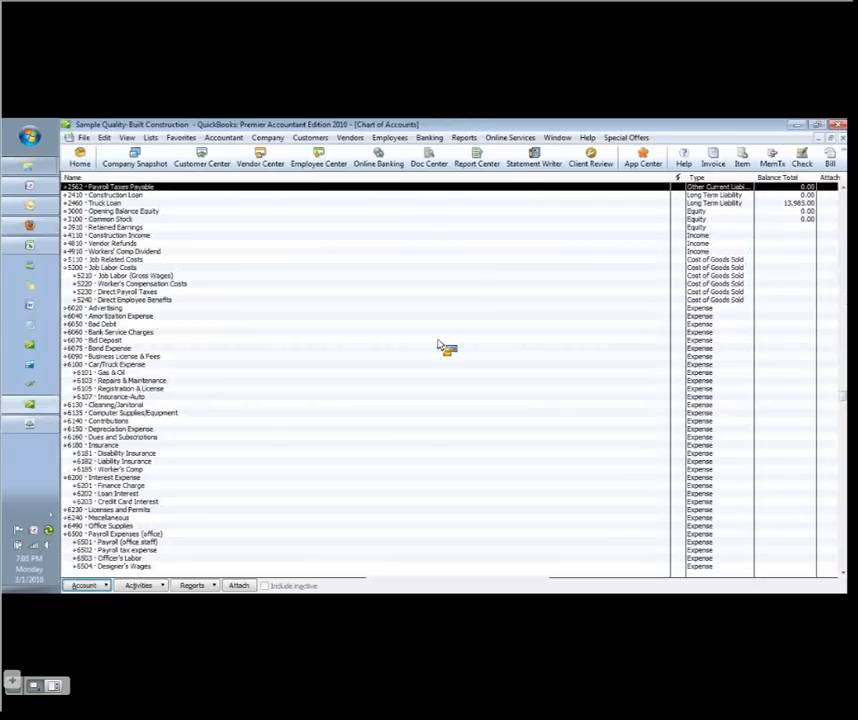
pyautogui.moveTo(678, 272)
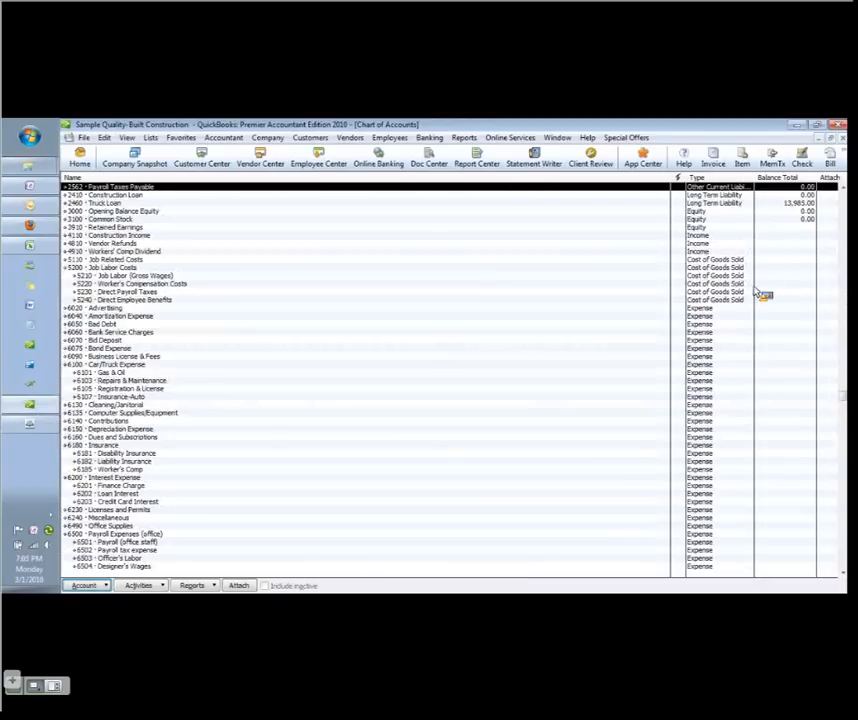
pyautogui.doubleClick(110, 187)
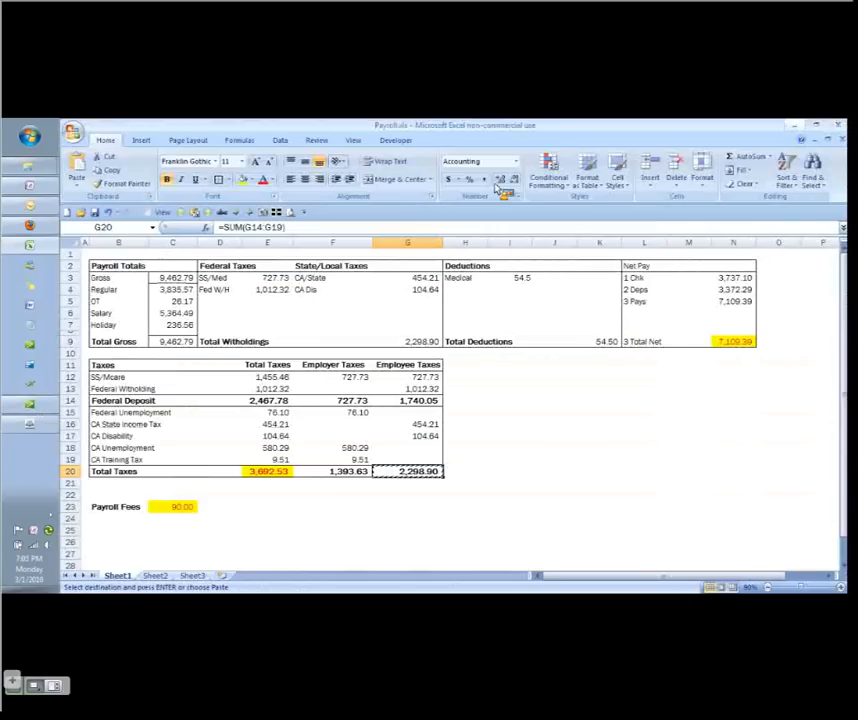
# Check the Gross pay, Total Withholdings, Total Net and Total Taxes figures
pyautogui.click(599, 364)
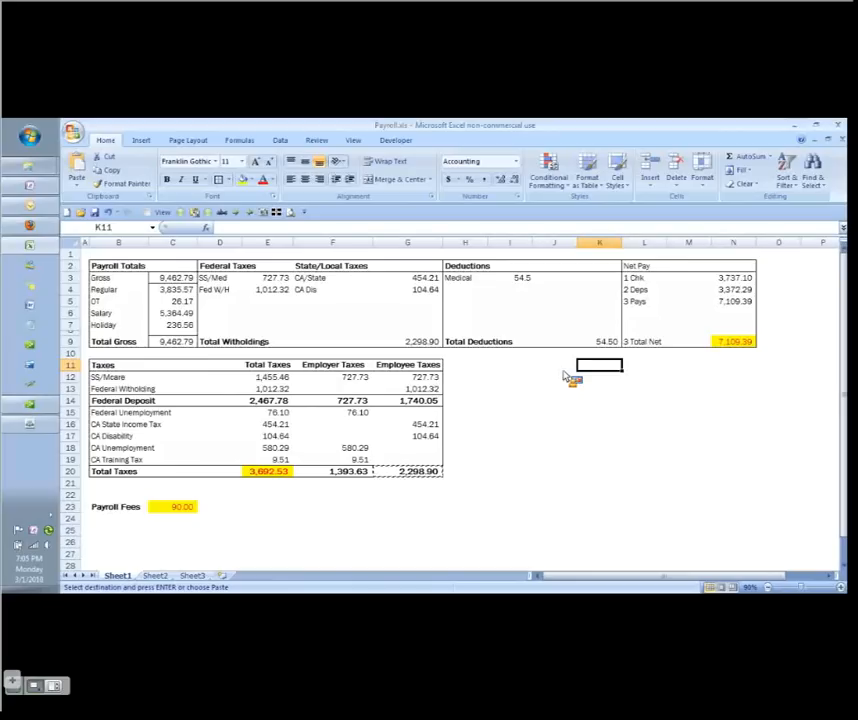
pyautogui.click(172, 277)
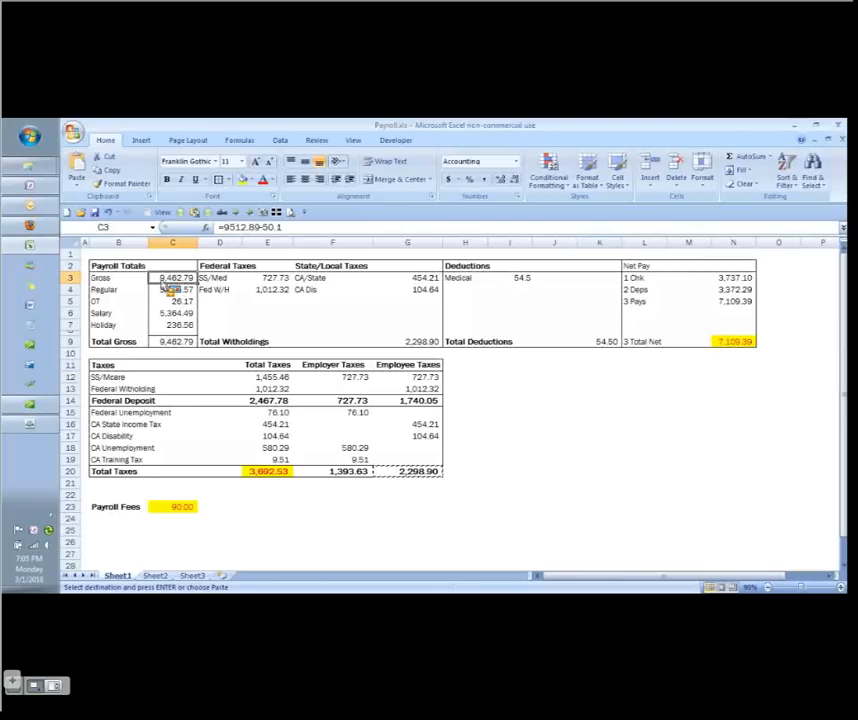
pyautogui.click(407, 341)
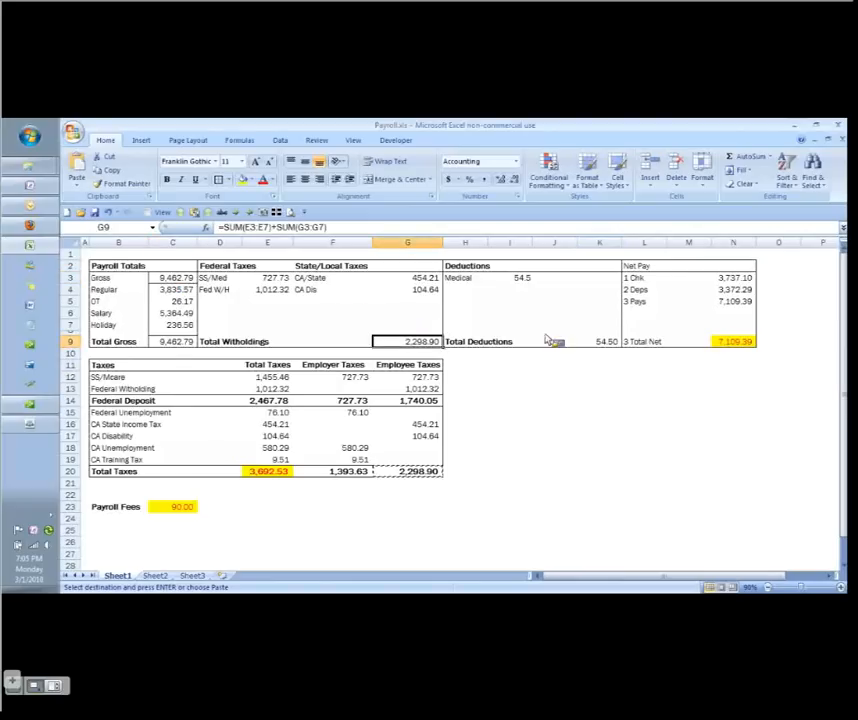
pyautogui.click(733, 341)
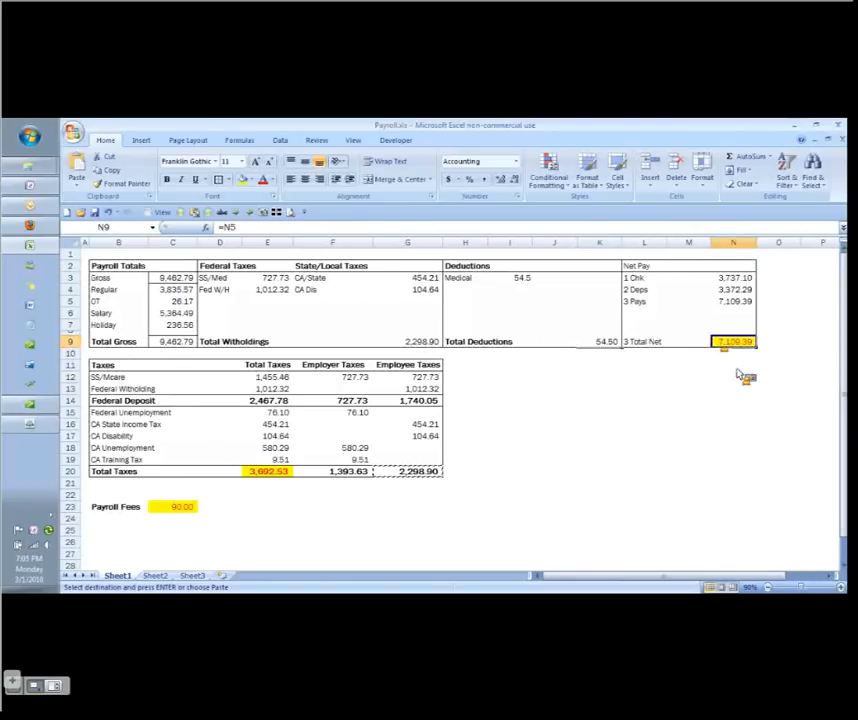
pyautogui.moveTo(305, 475)
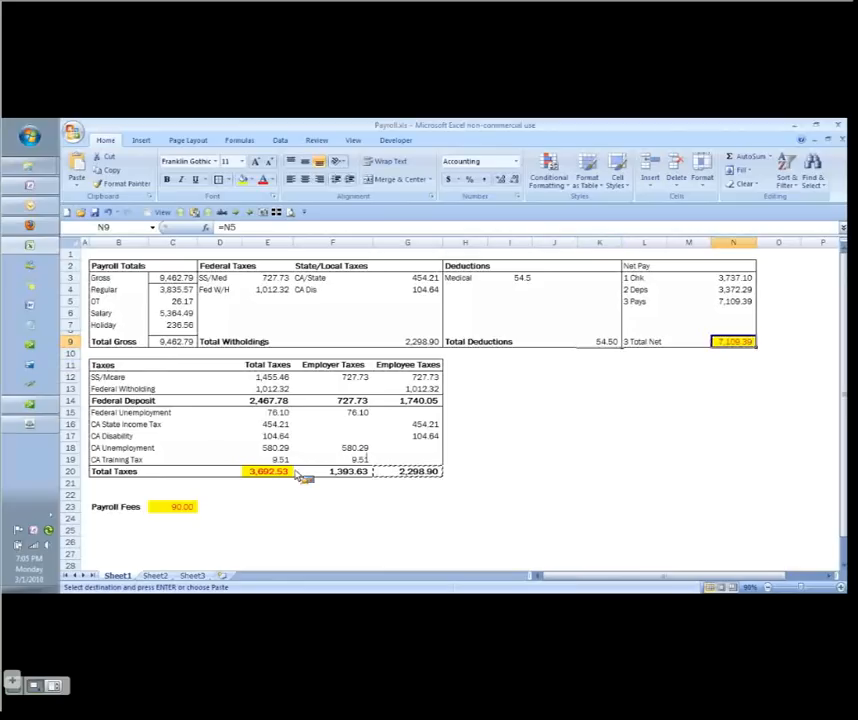
pyautogui.click(268, 471)
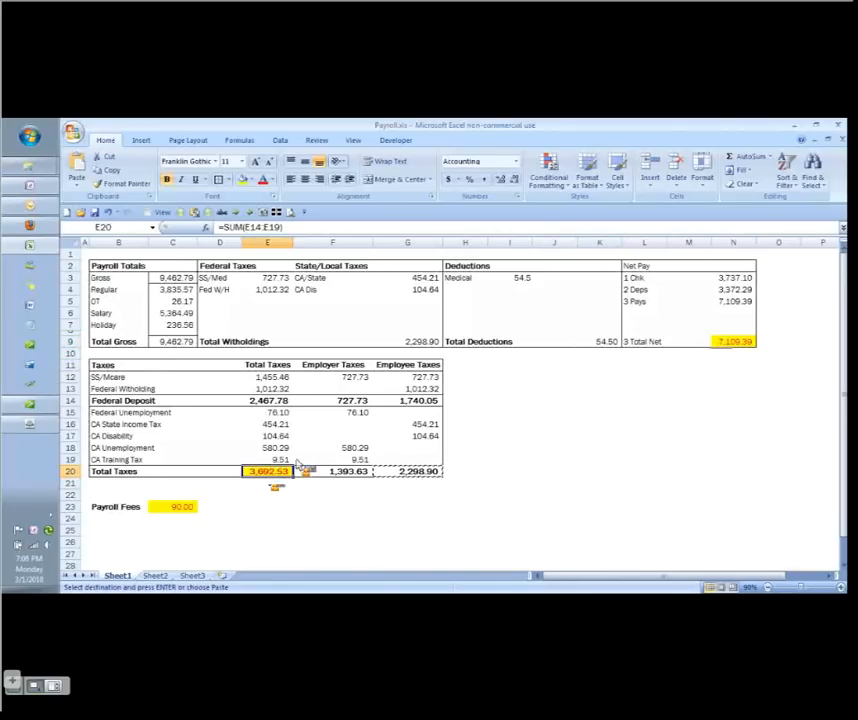
# Compare the Employer and Employee Taxes totals against the 2,298.90 Total Withholdings
pyautogui.click(348, 471)
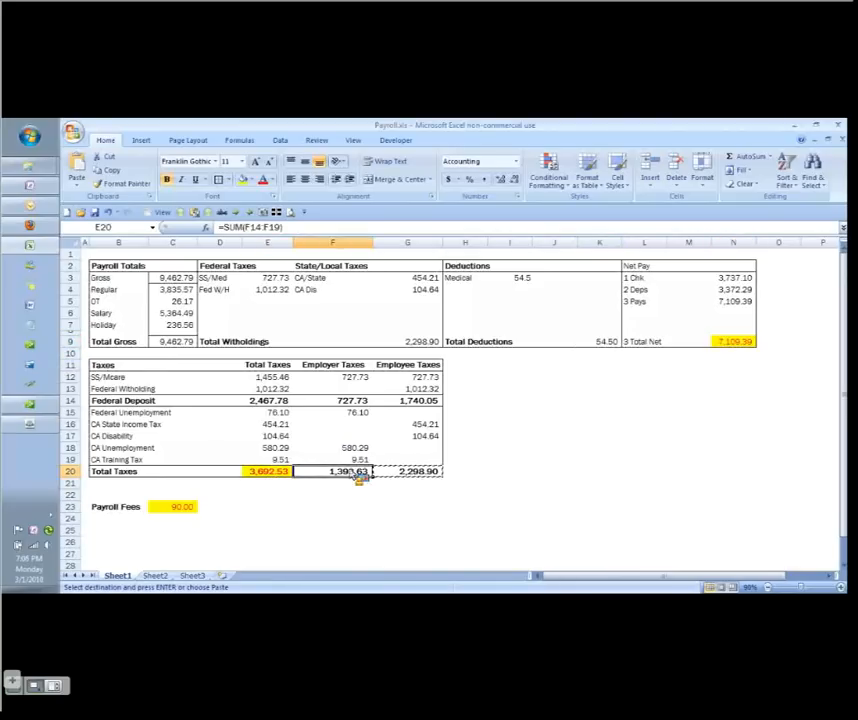
pyautogui.click(407, 471)
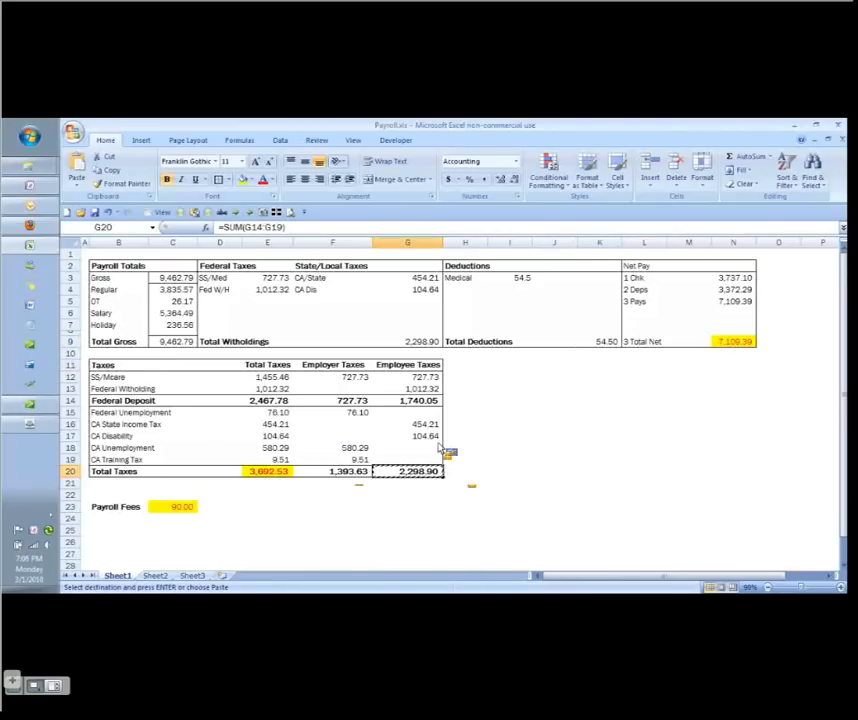
pyautogui.click(332, 471)
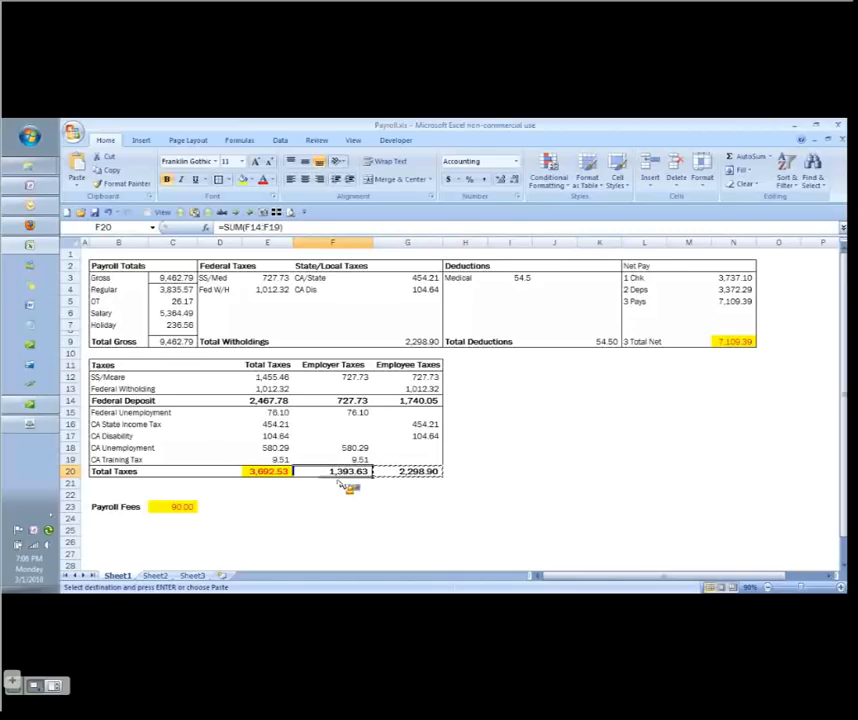
pyautogui.click(407, 494)
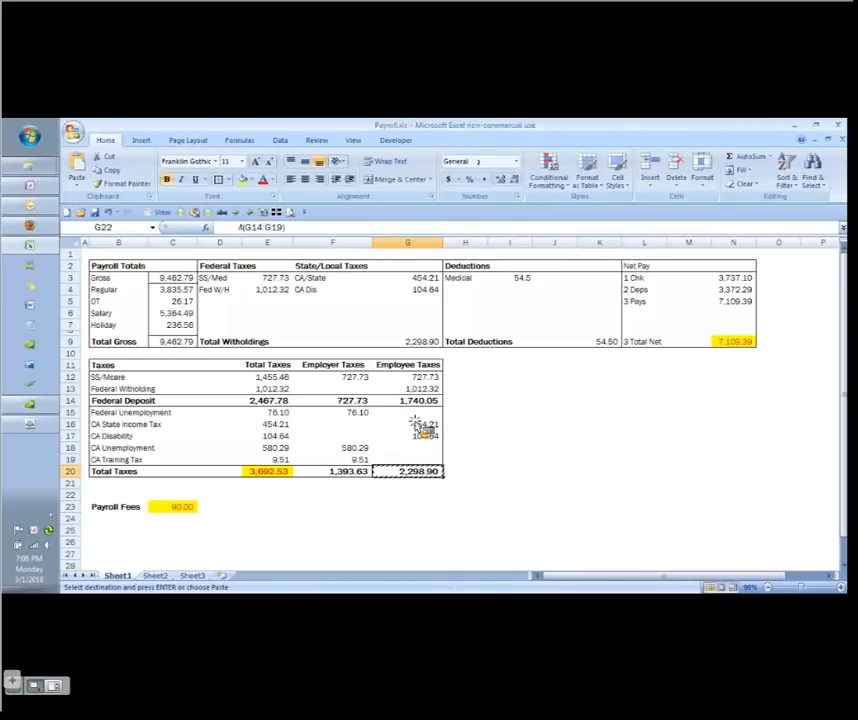
pyautogui.click(407, 341)
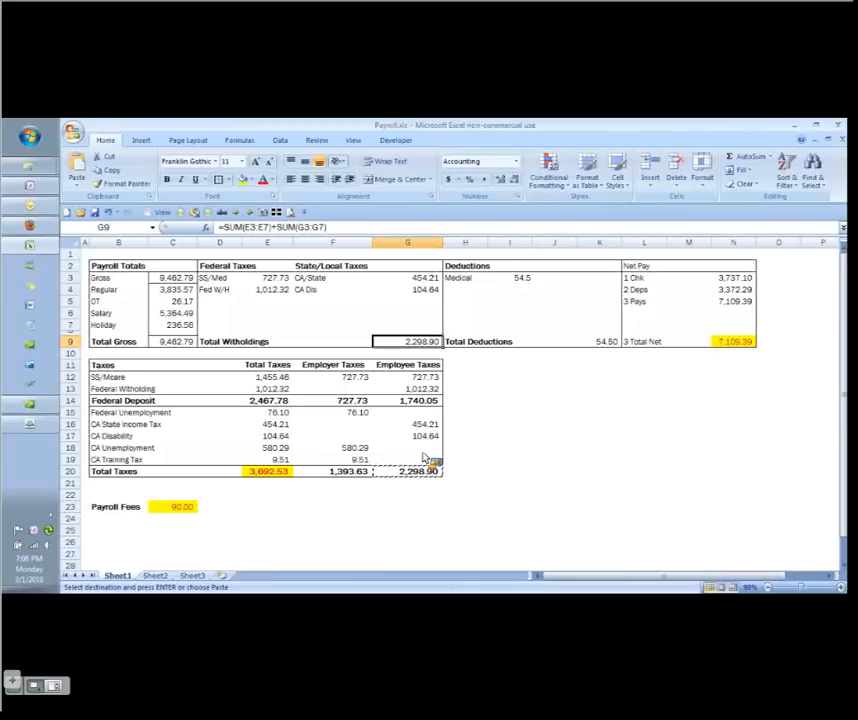
pyautogui.click(407, 505)
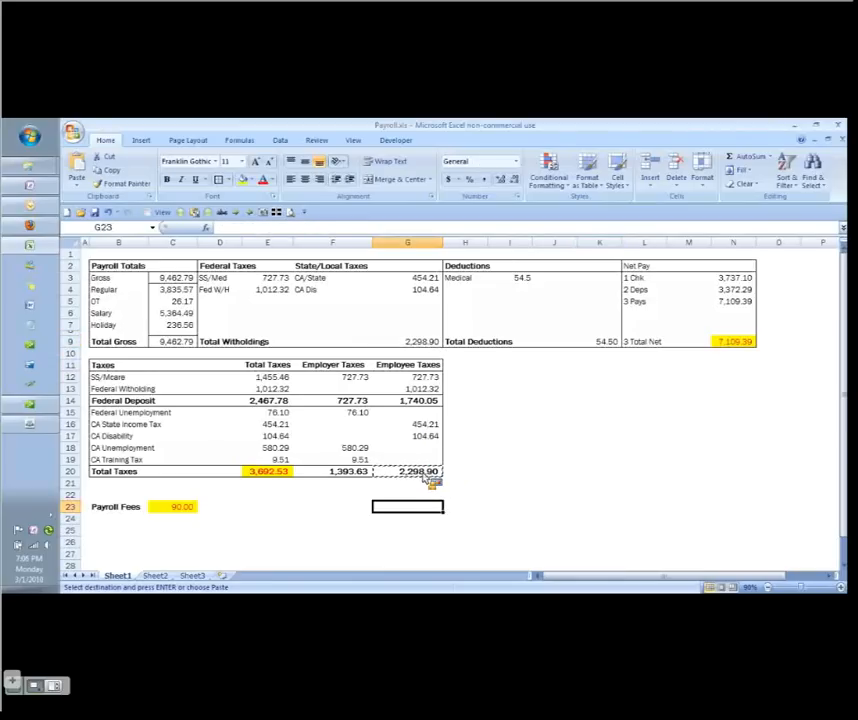
pyautogui.moveTo(340, 355)
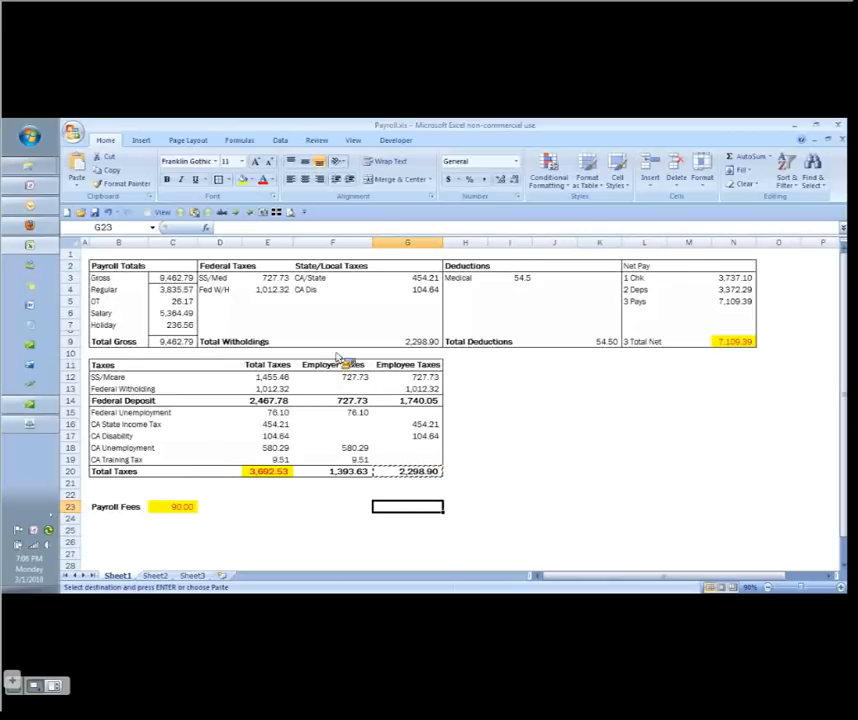
pyautogui.click(267, 277)
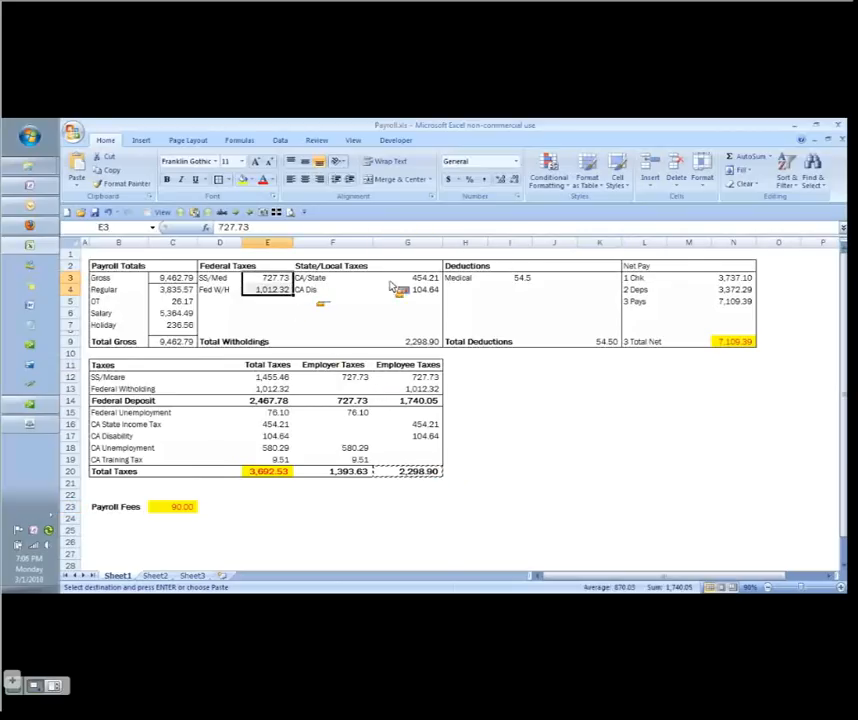
pyautogui.click(407, 277)
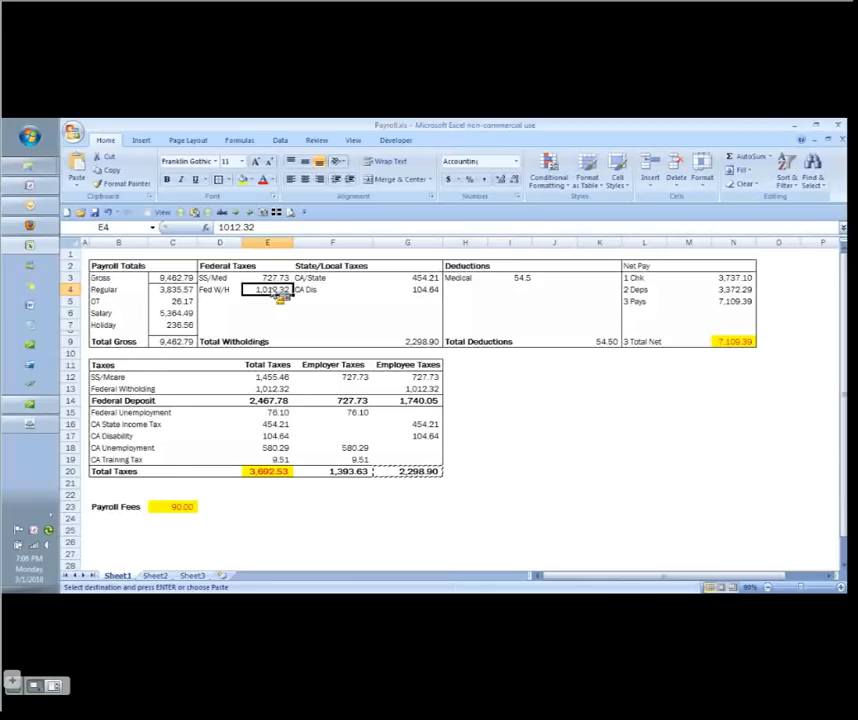
pyautogui.click(407, 278)
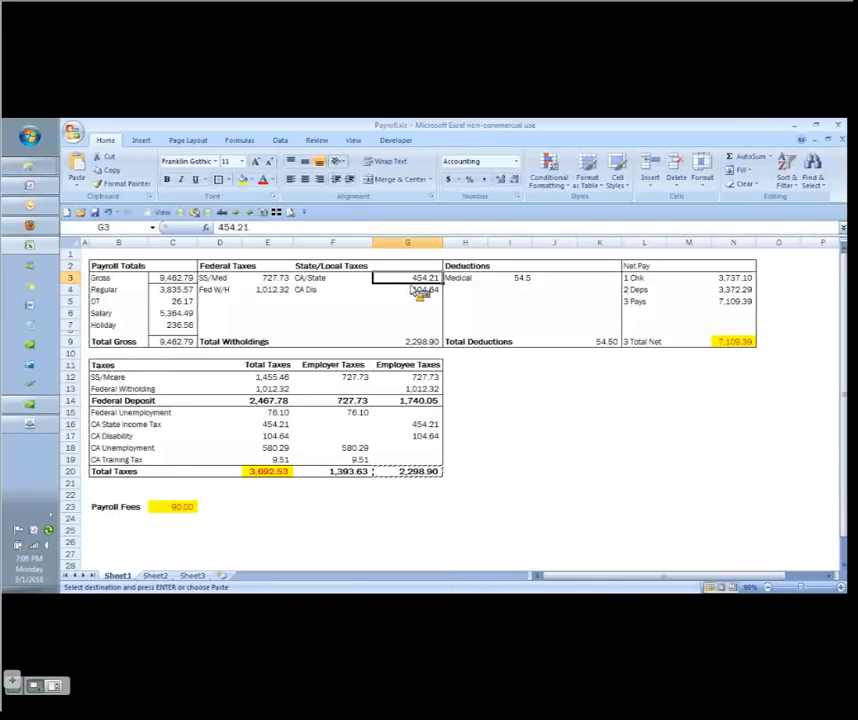
pyautogui.click(407, 289)
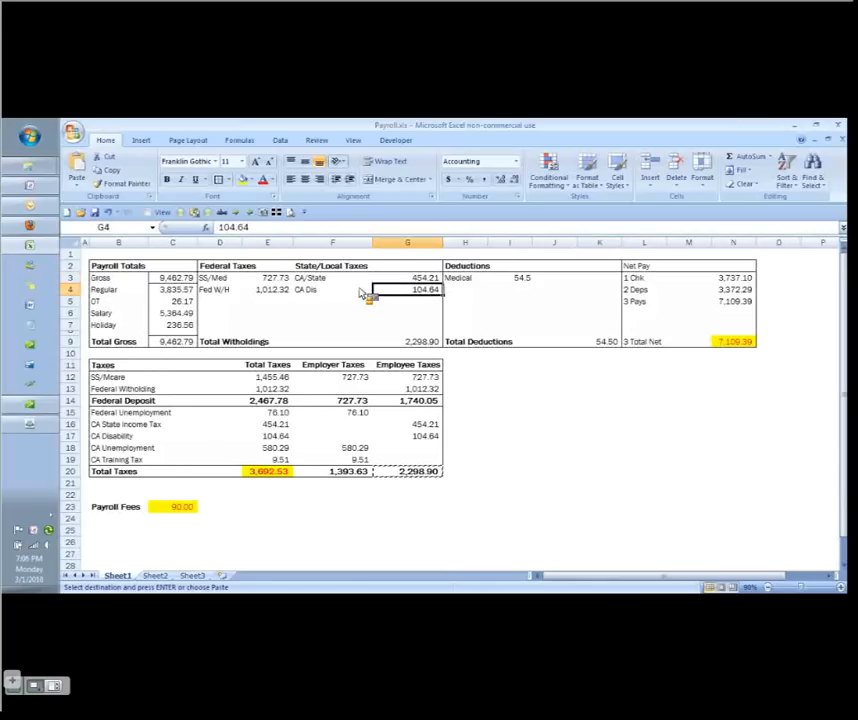
pyautogui.click(407, 341)
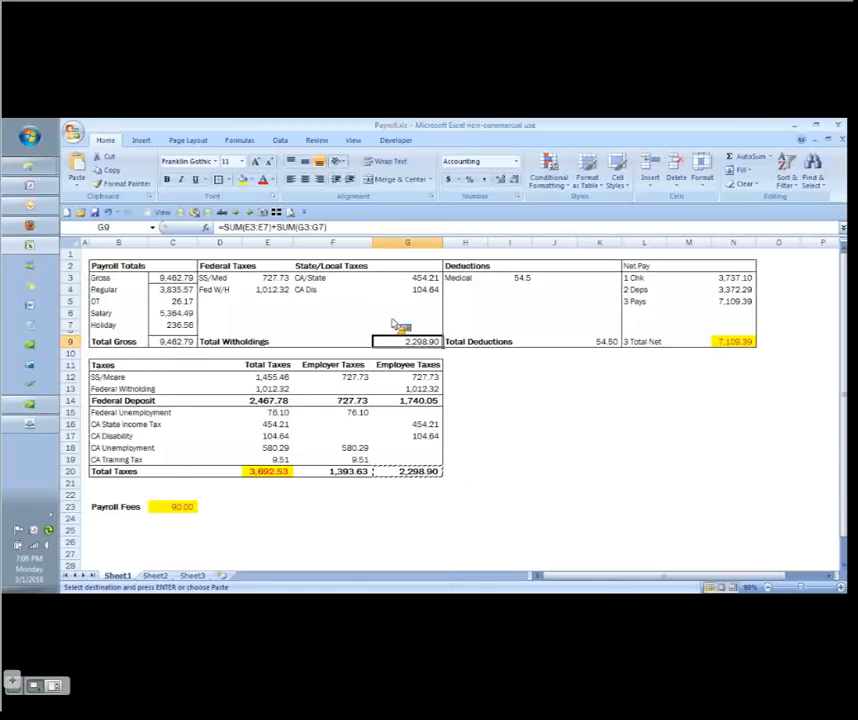
pyautogui.click(332, 277)
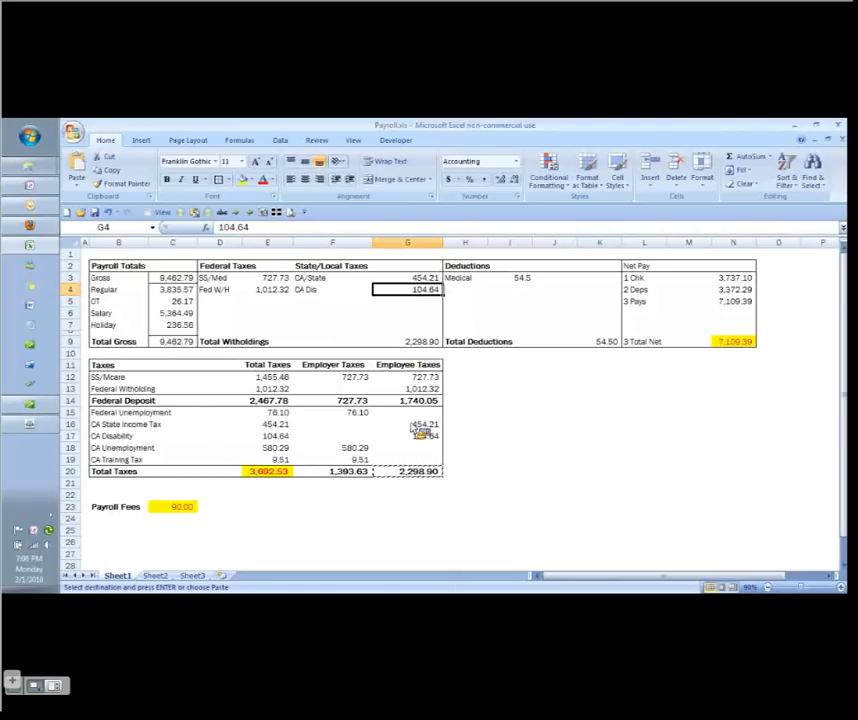
pyautogui.click(407, 494)
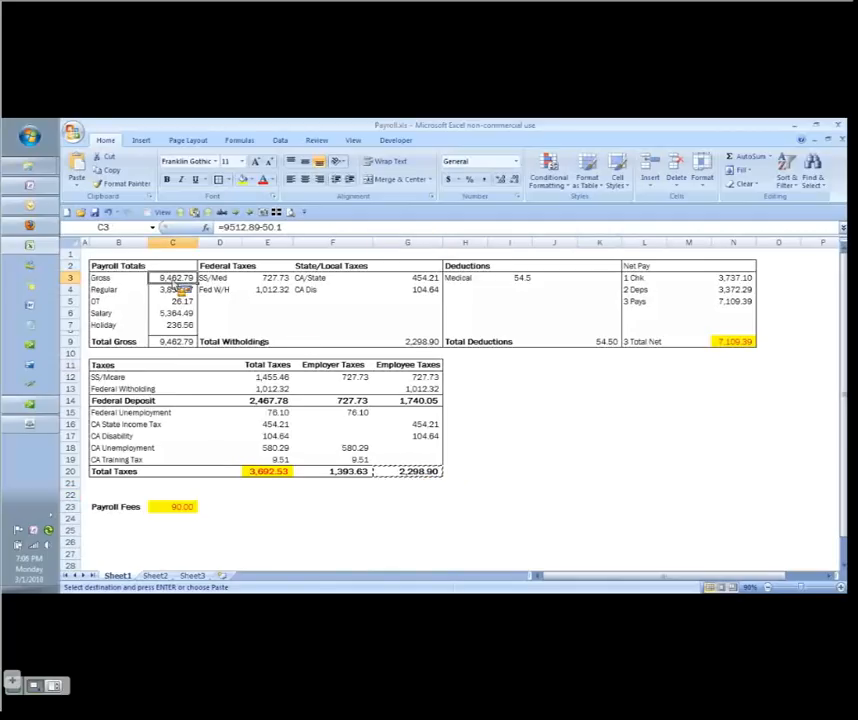
pyautogui.click(478, 161)
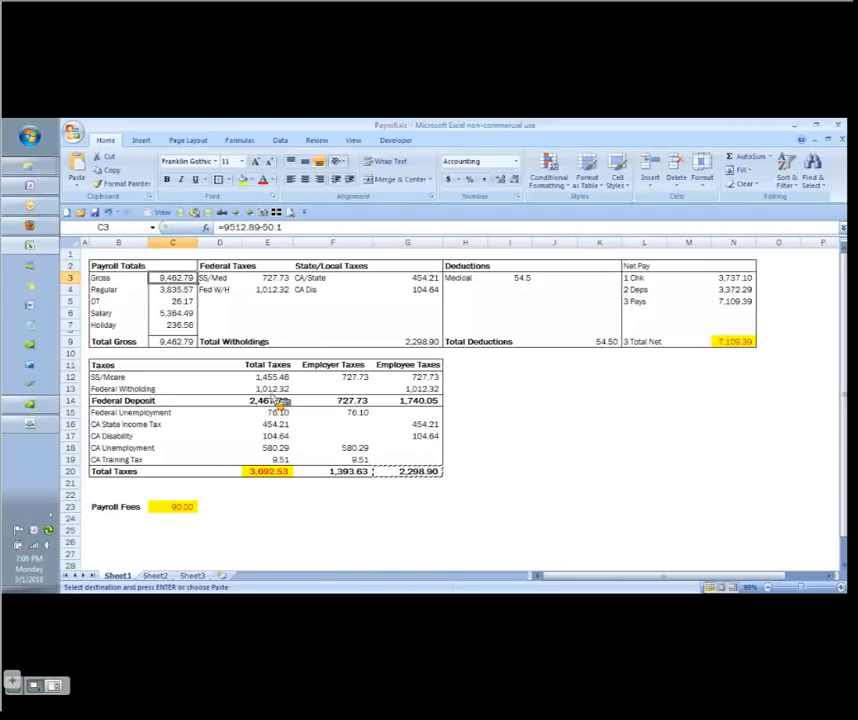
pyautogui.click(332, 471)
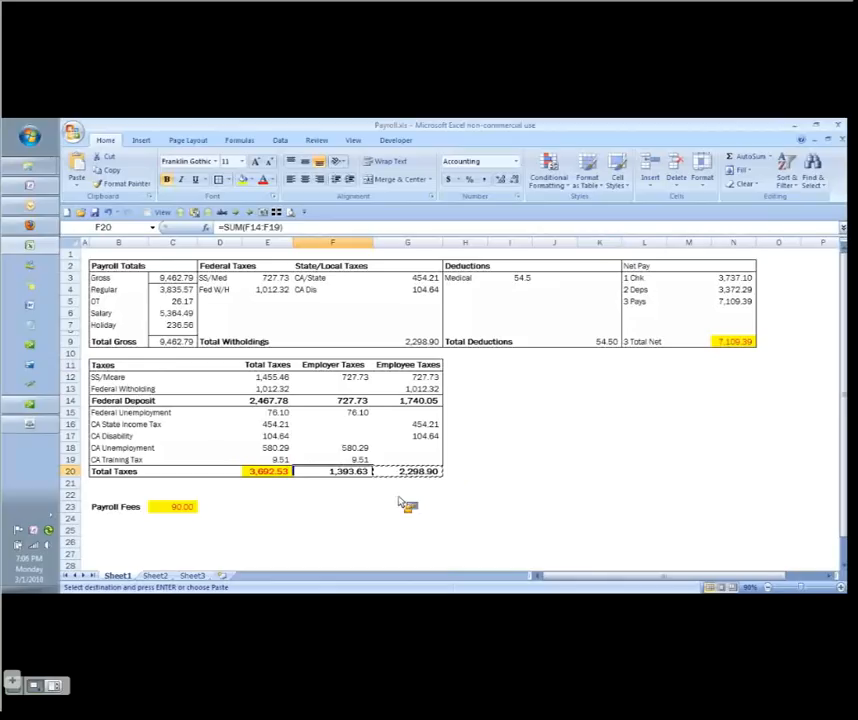
pyautogui.click(407, 470)
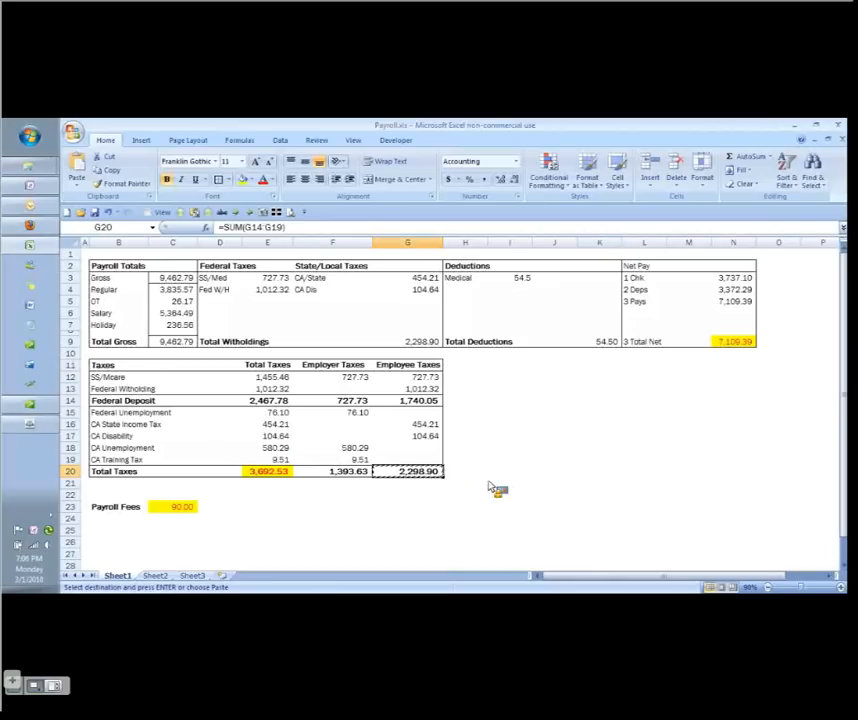
pyautogui.moveTo(457, 497)
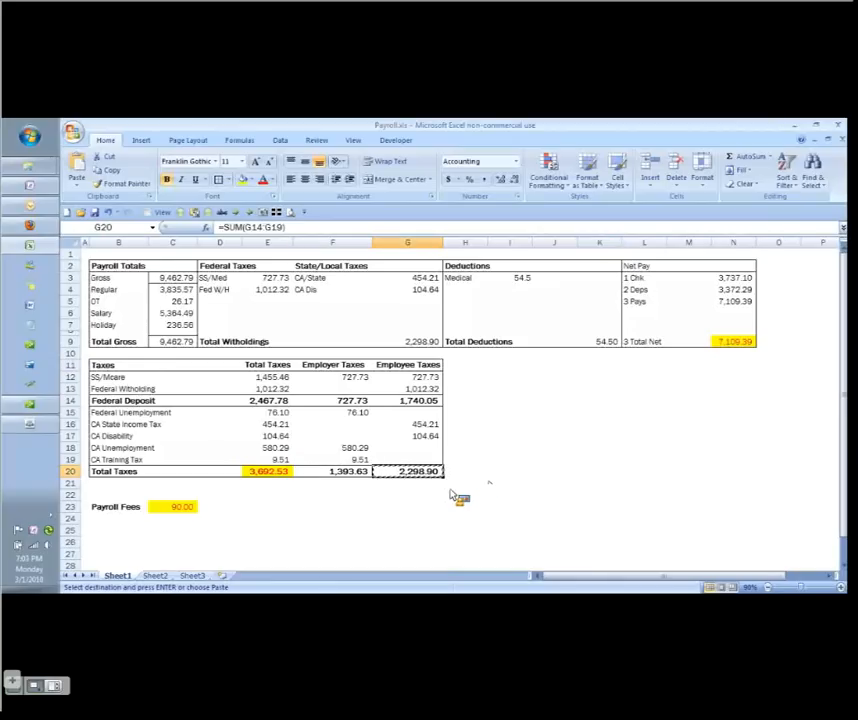
pyautogui.moveTo(335, 400)
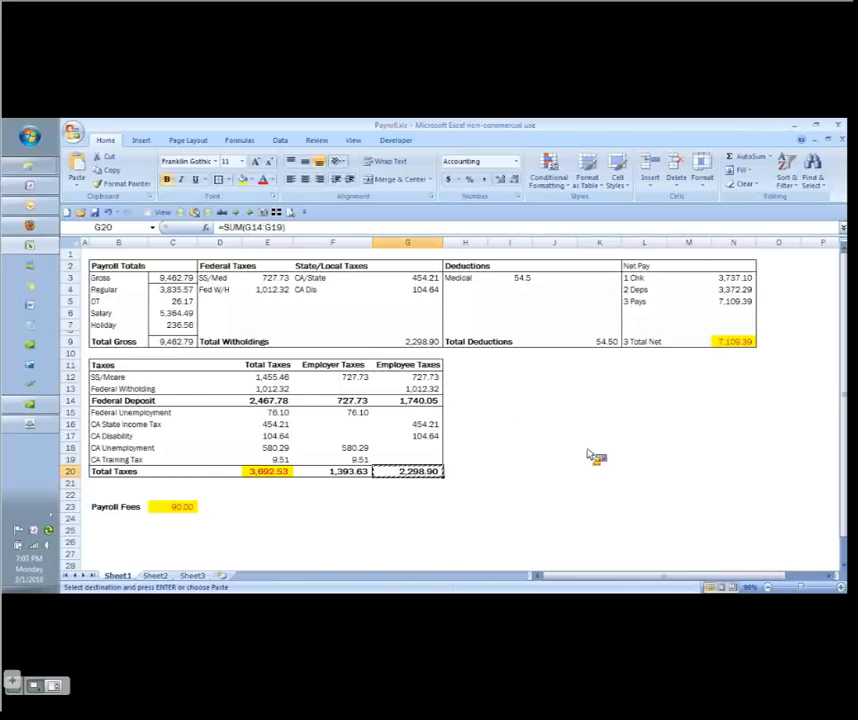
pyautogui.click(407, 506)
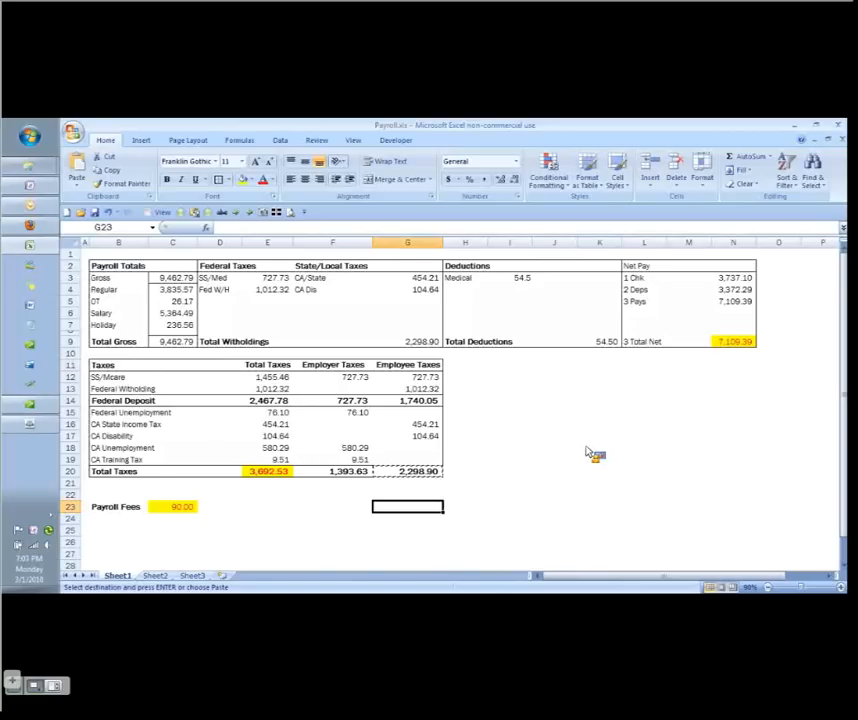
pyautogui.moveTo(585, 448)
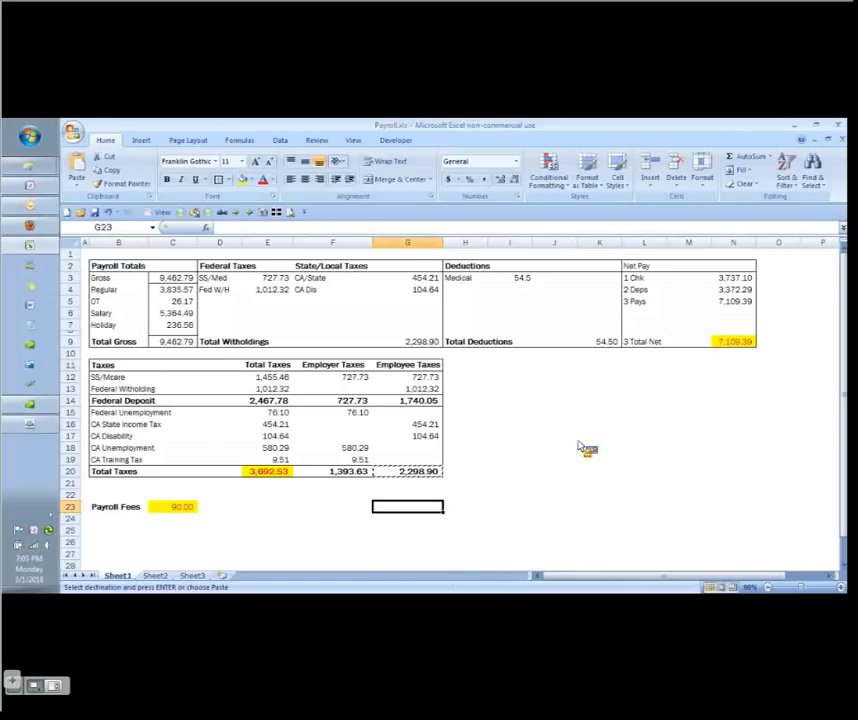
# Enter Gross Payroll, Deductions, Taxes and Employer down column I starting at I11
pyautogui.click(510, 365)
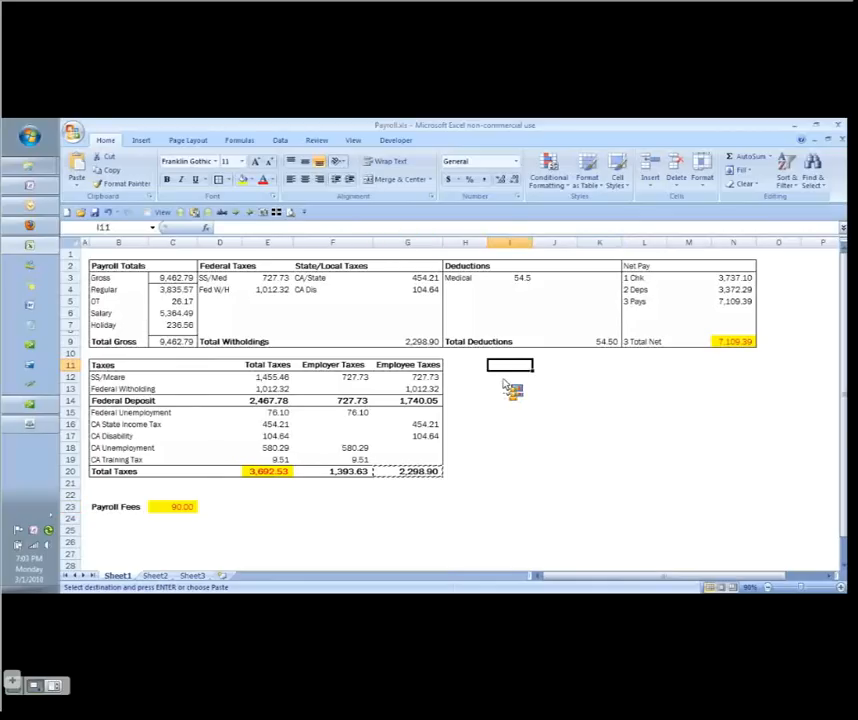
pyautogui.write('Gro')
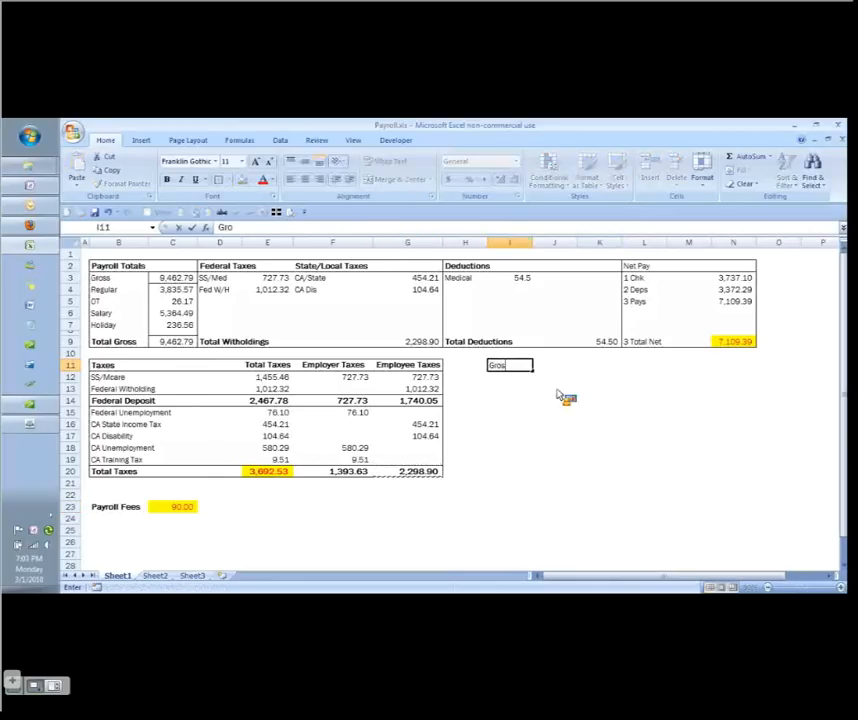
pyautogui.press('Return')
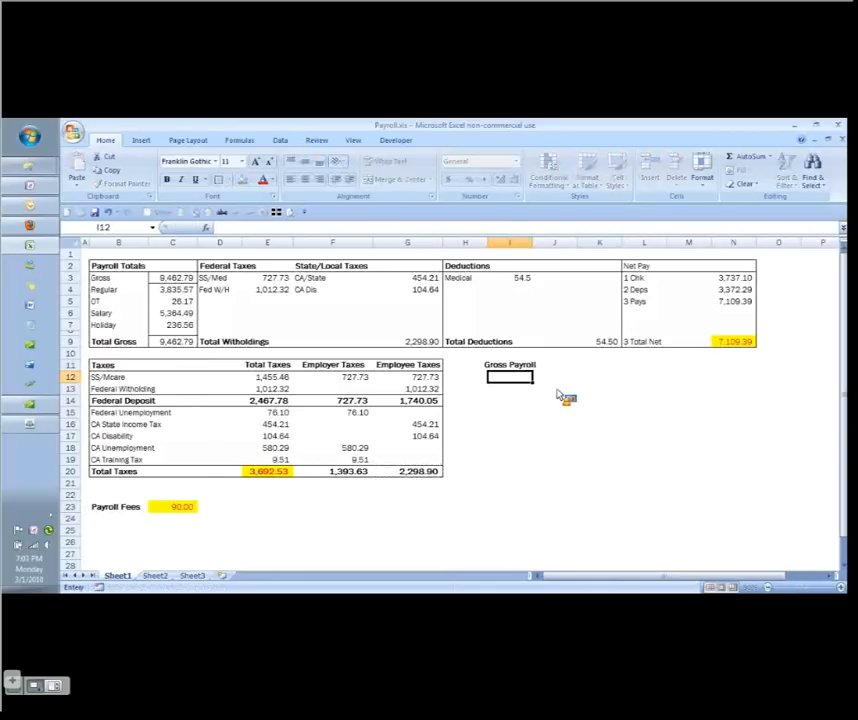
pyautogui.write('Deductions')
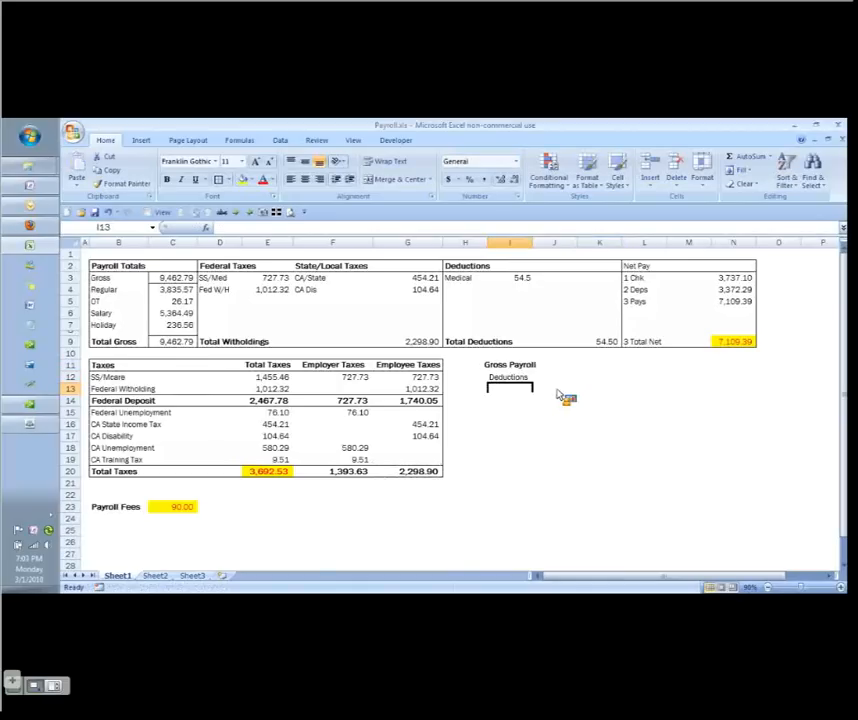
pyautogui.write('Taxes')
pyautogui.click(509, 400)
pyautogui.write('Ex')
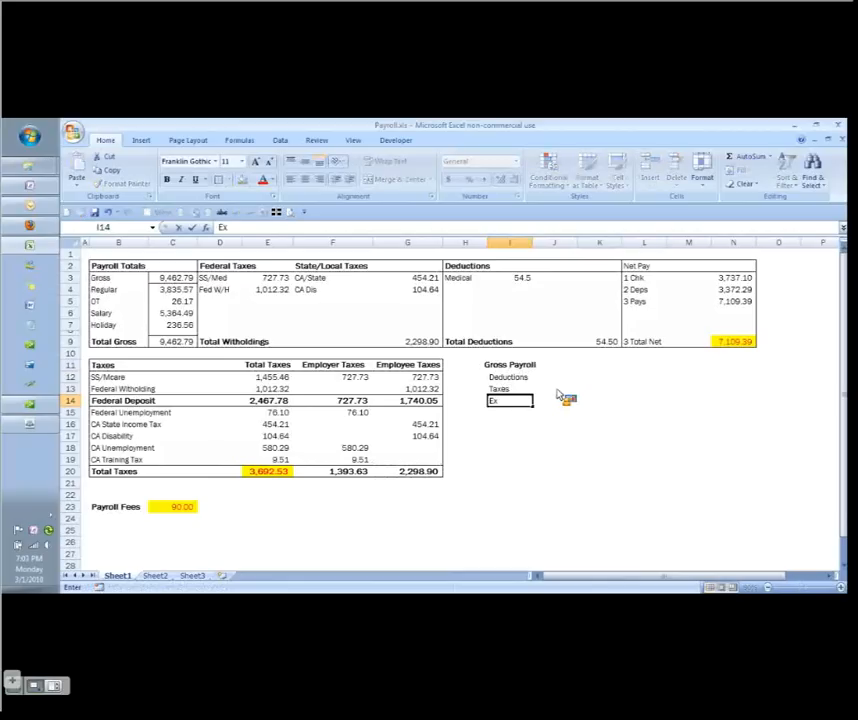
pyautogui.write('mployer')
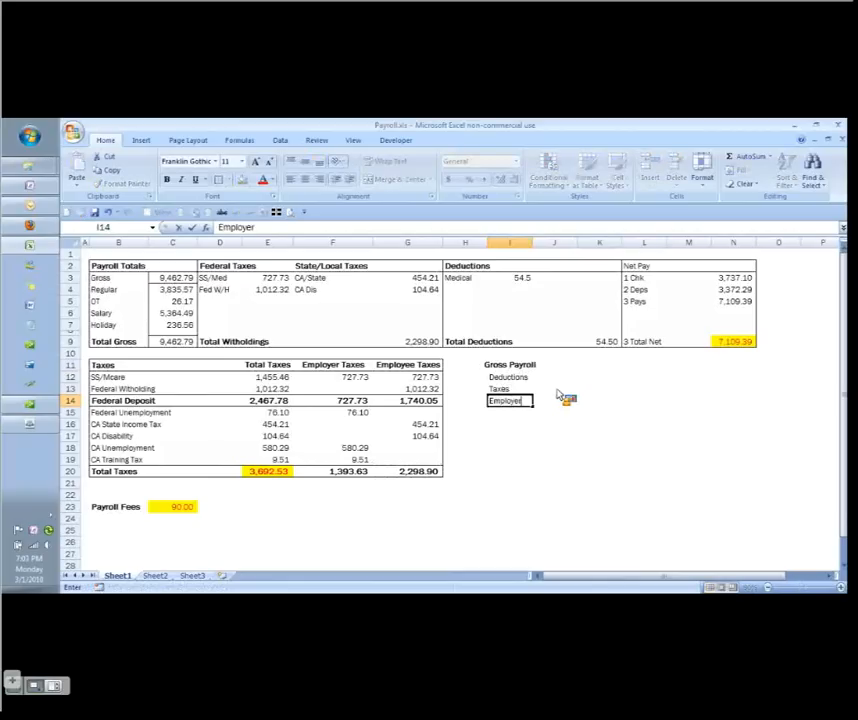
pyautogui.press('Return')
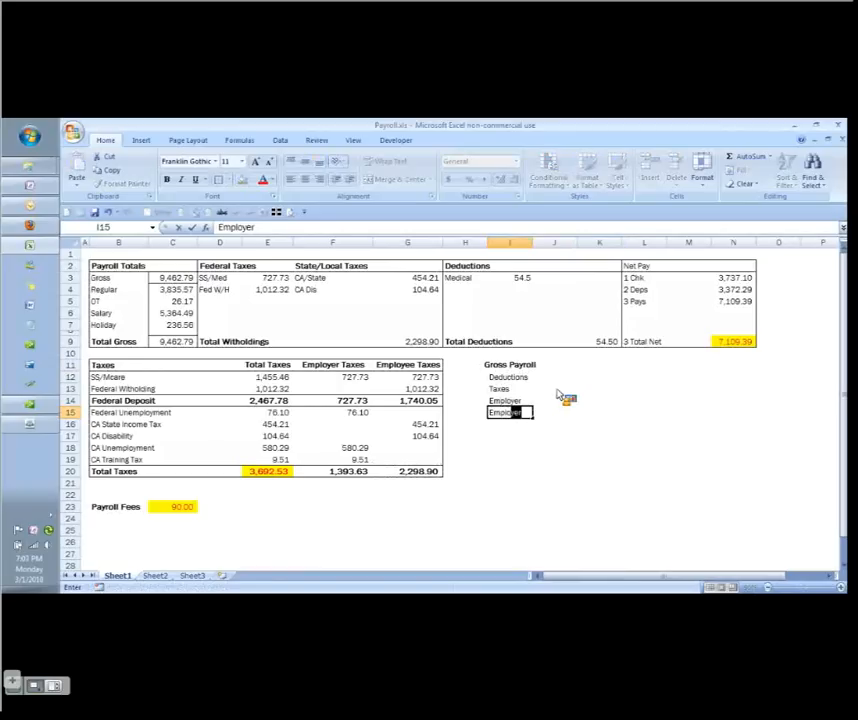
pyautogui.press('Return')
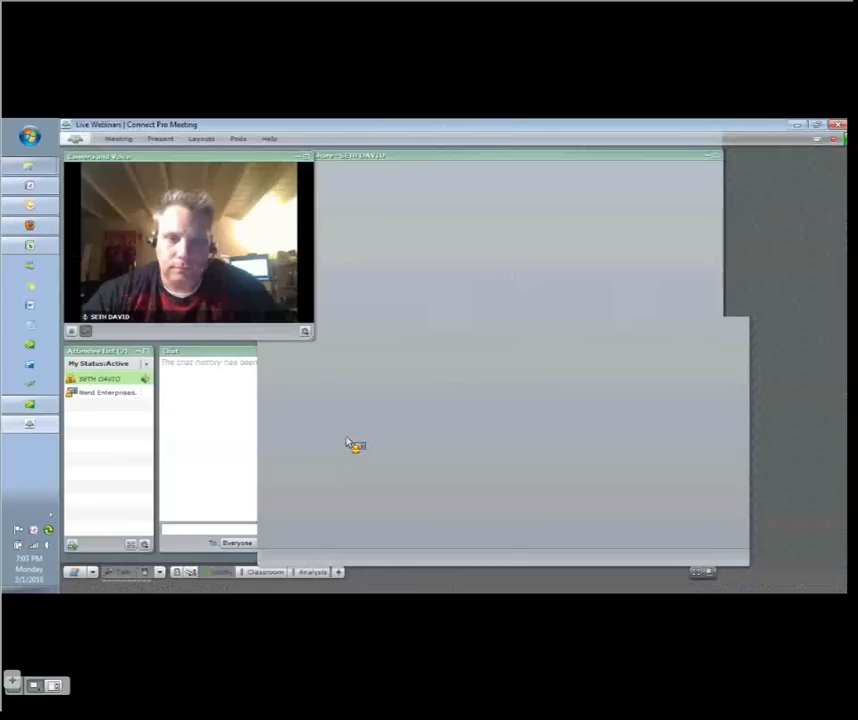
pyautogui.moveTo(370, 532)
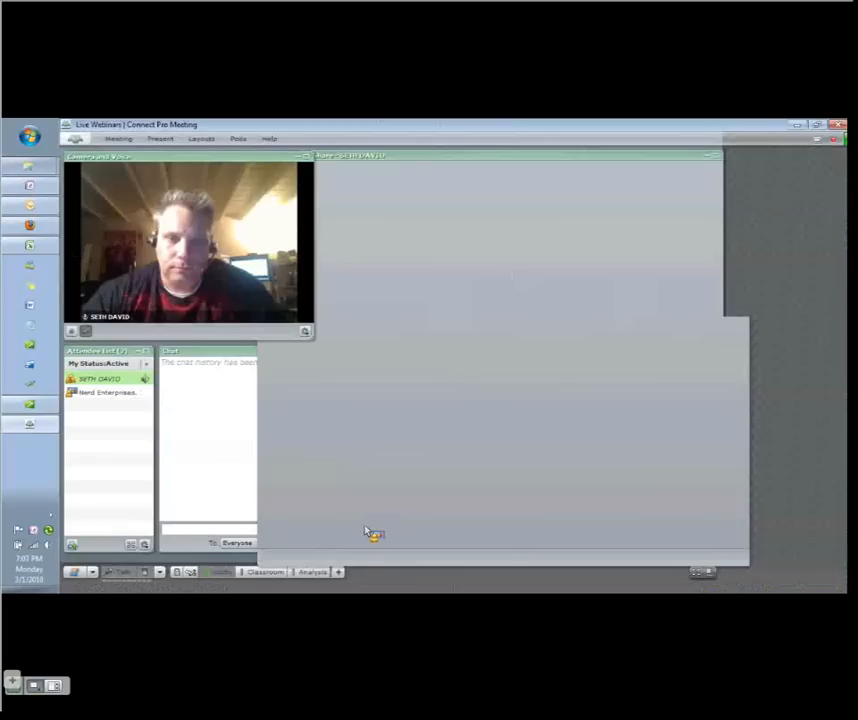